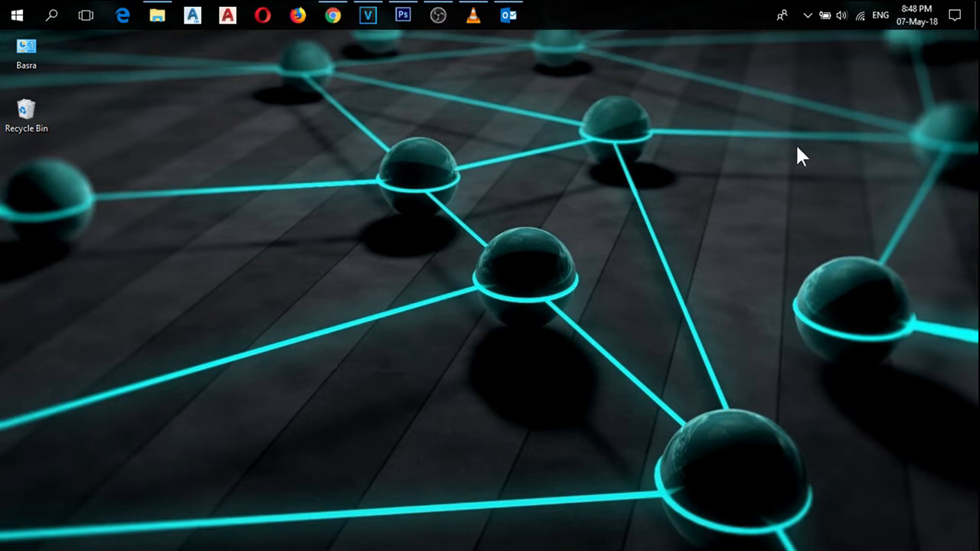
{"action": "mouse_move", "coordinate": [799, 156]}
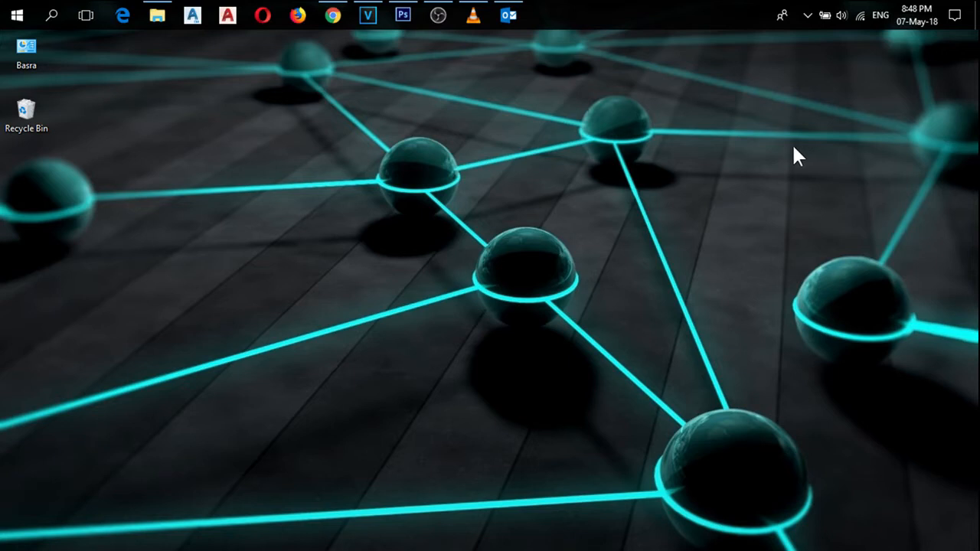
{"action": "mouse_move", "coordinate": [635, 161]}
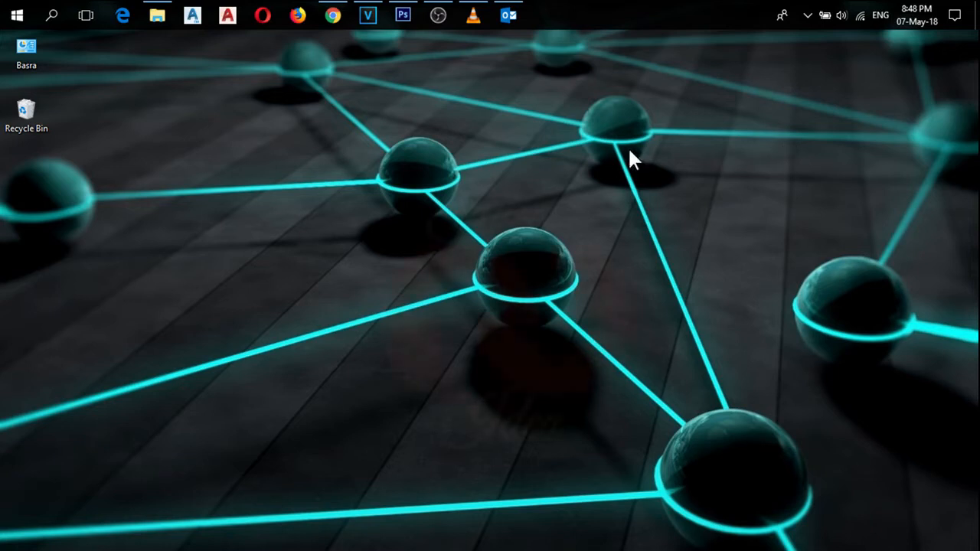
Open Chrome and go to mail.yahoo.com
{"action": "left_click", "coordinate": [332, 14]}
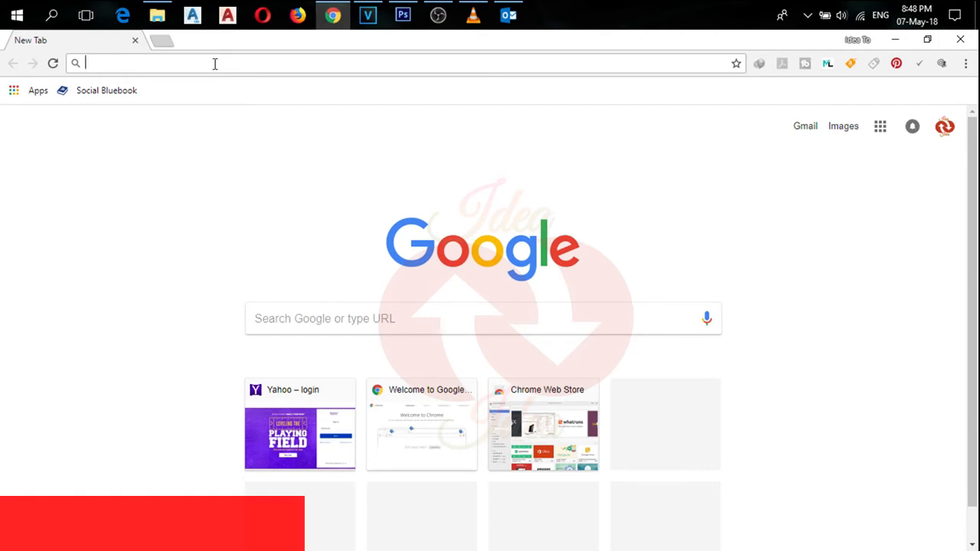
{"action": "type", "text": "mail.yahoo.com"}
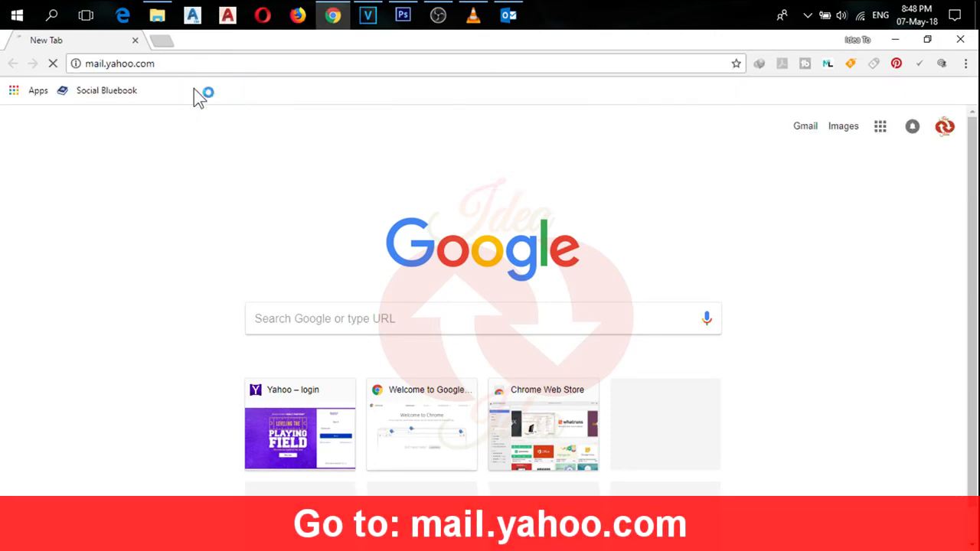
{"action": "type", "text": "mail.yahoo.com"}
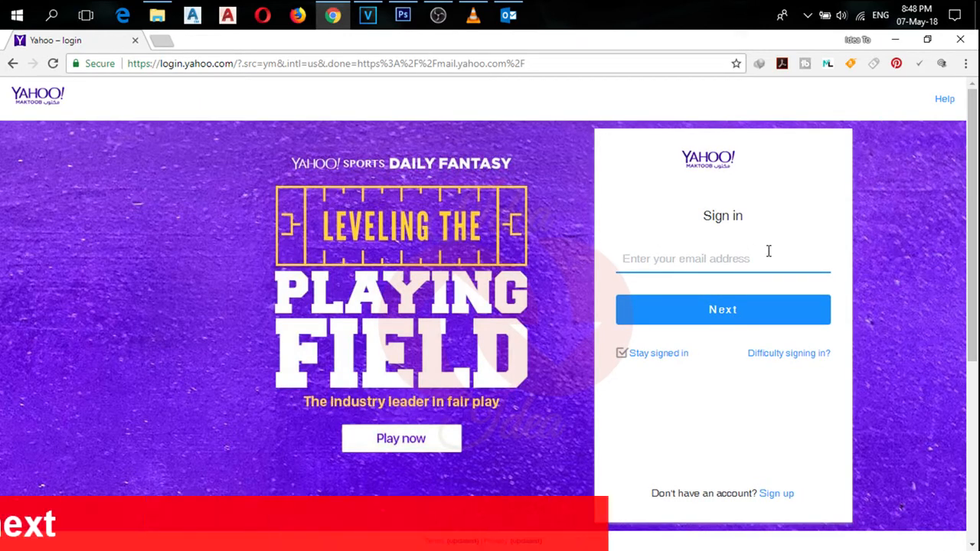
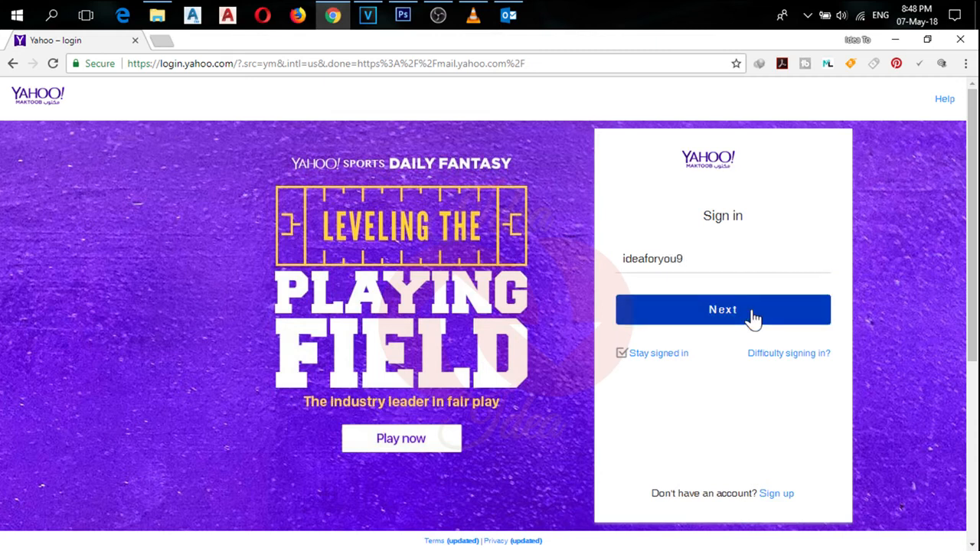
Sign in to Yahoo Mail with the account username and password
{"action": "left_click", "coordinate": [721, 309]}
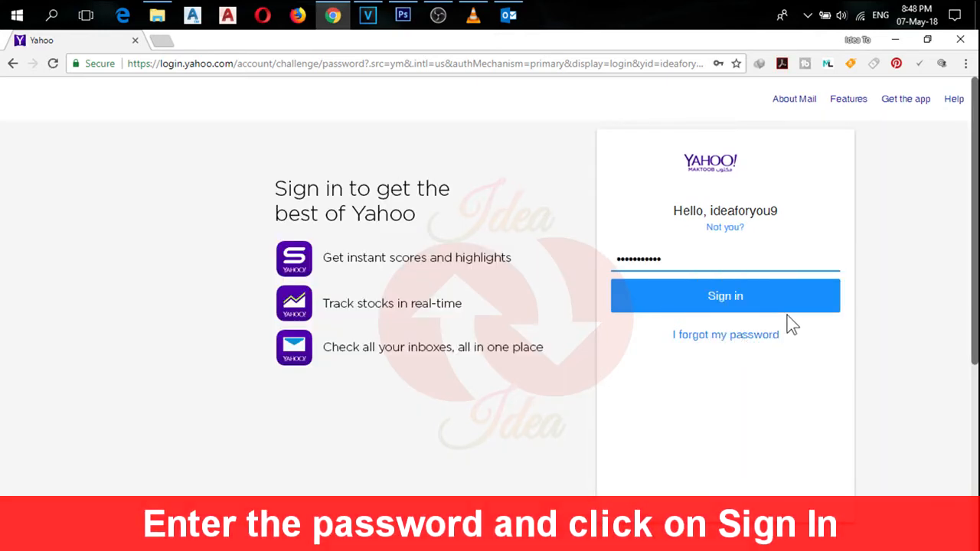
{"action": "left_click", "coordinate": [725, 295]}
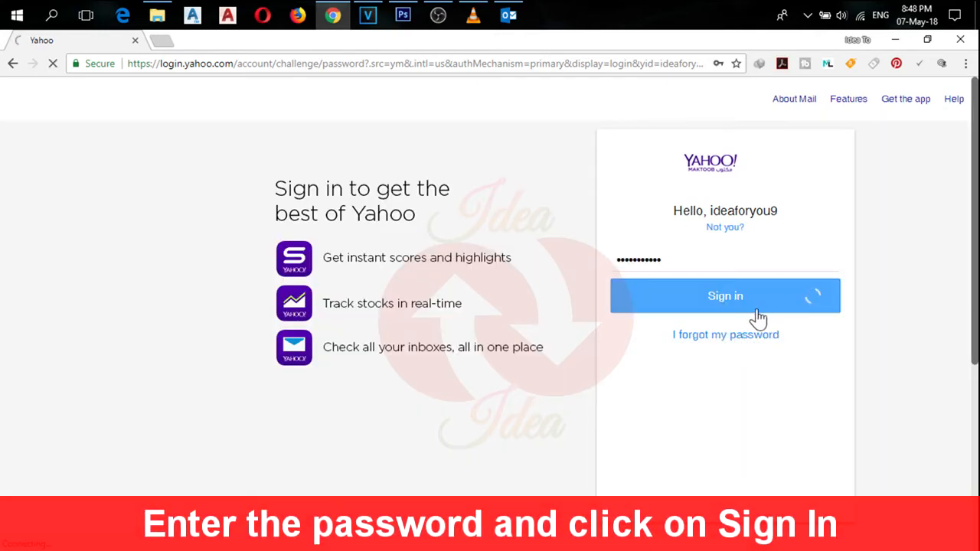
{"action": "left_click", "coordinate": [725, 296]}
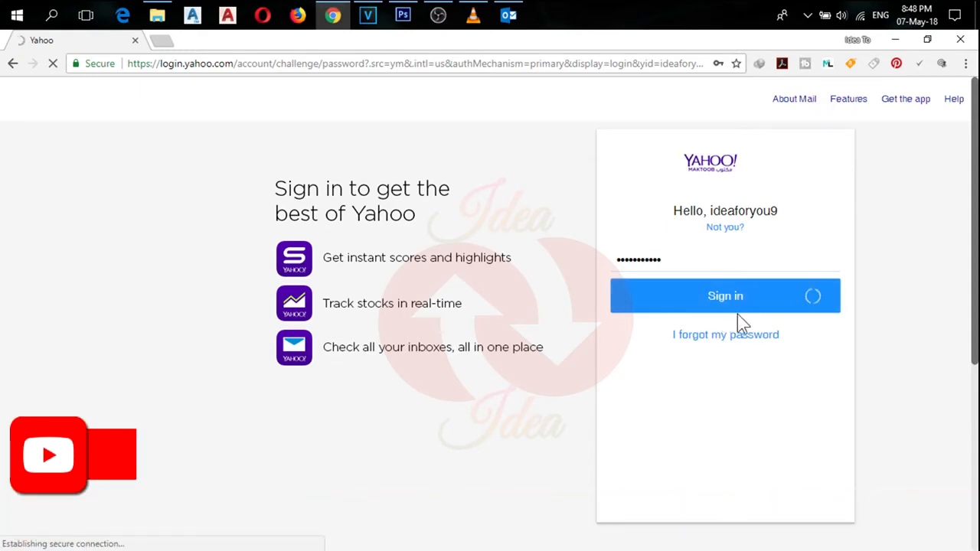
{"action": "left_click", "coordinate": [725, 296]}
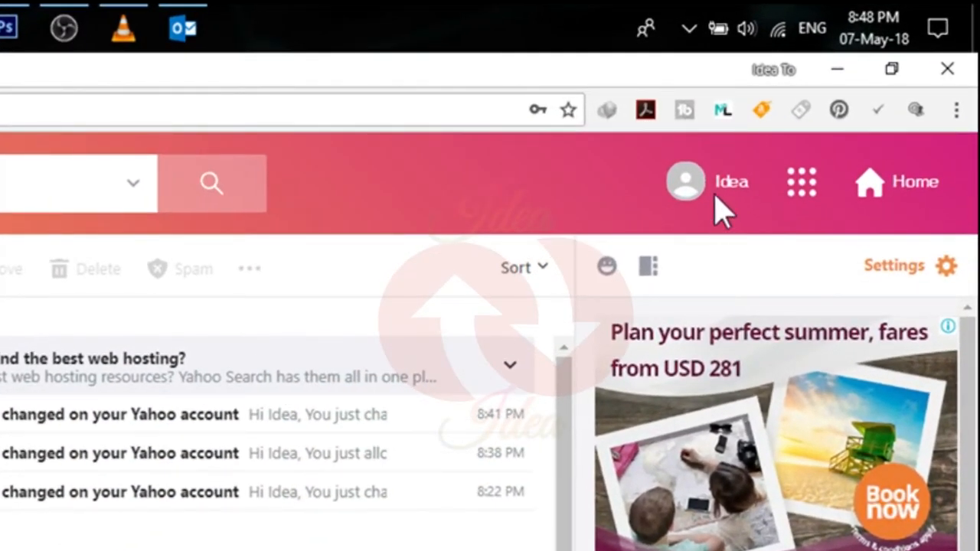
{"action": "mouse_move", "coordinate": [792, 201]}
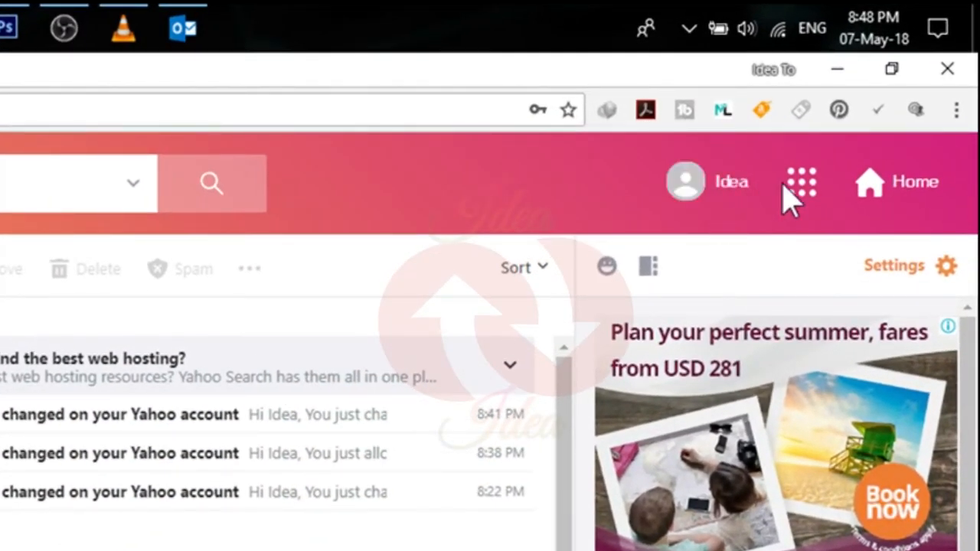
Choose Account info from the profile menu at the top right
{"action": "left_click", "coordinate": [703, 182]}
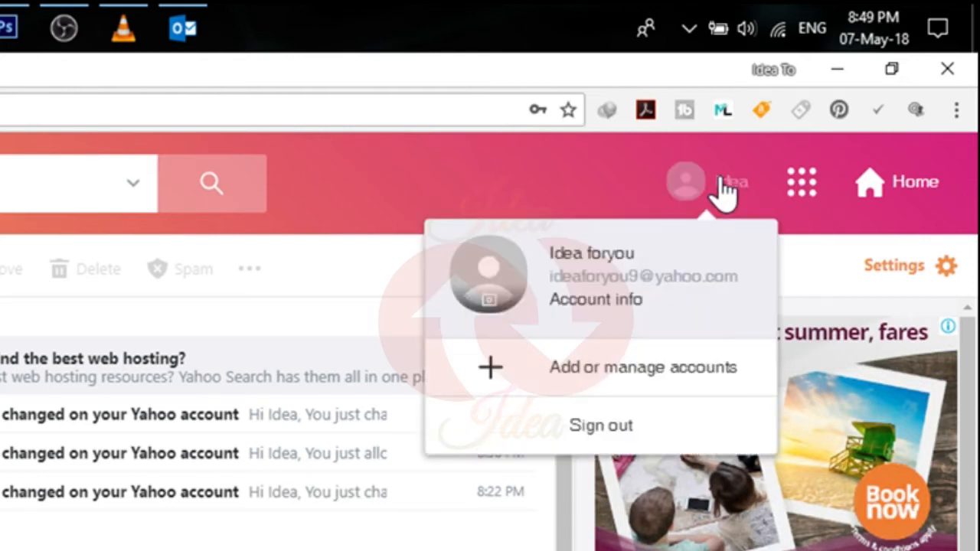
{"action": "mouse_move", "coordinate": [662, 257]}
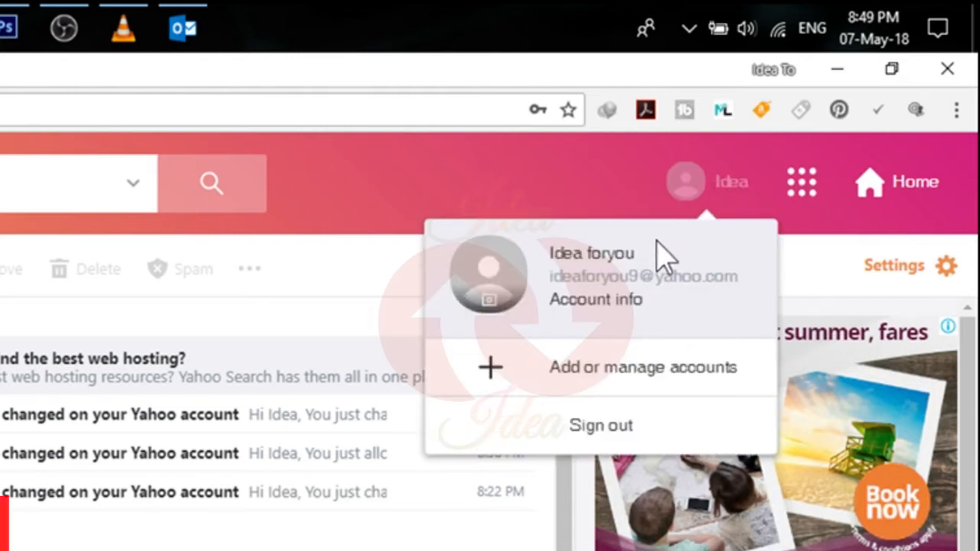
{"action": "mouse_move", "coordinate": [596, 299]}
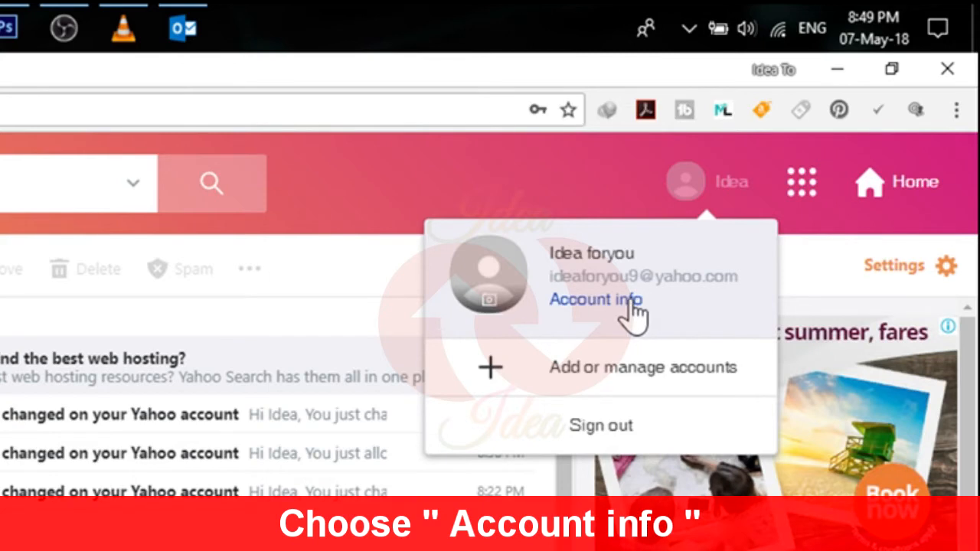
{"action": "left_click", "coordinate": [596, 299]}
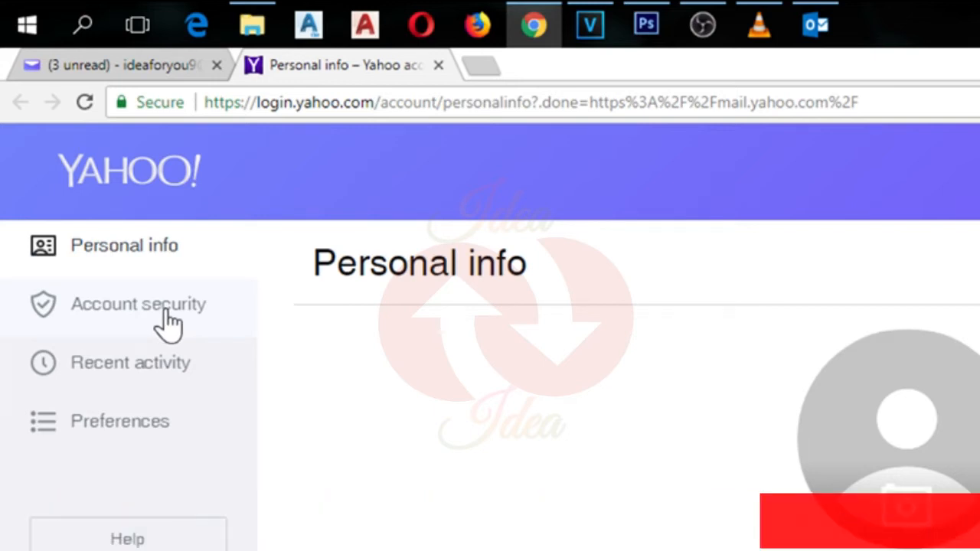
In Account security, switch on 'Allow apps that use less secure sign-in'
{"action": "left_click", "coordinate": [138, 304]}
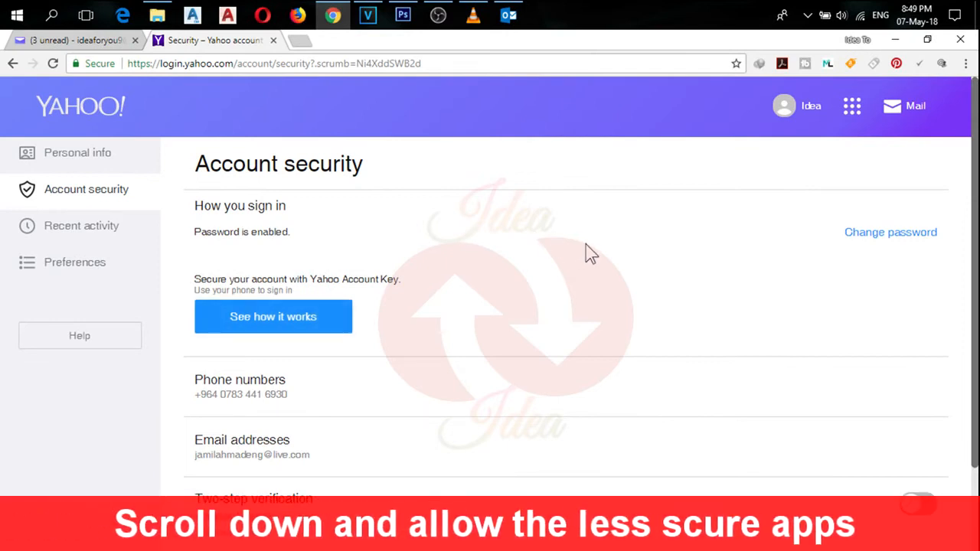
{"action": "scroll", "scroll_direction": "down", "scroll_amount": 3}
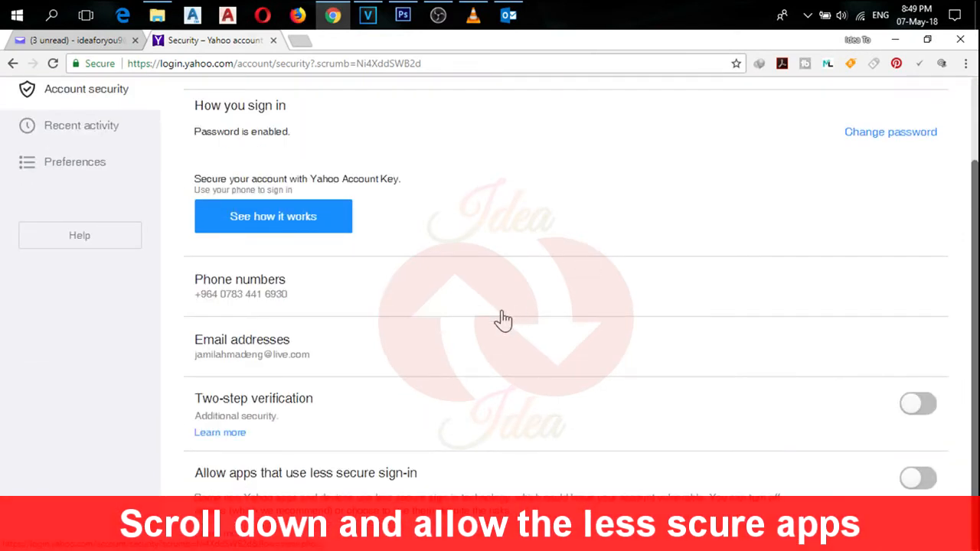
{"action": "scroll", "scroll_direction": "down", "scroll_amount": 3}
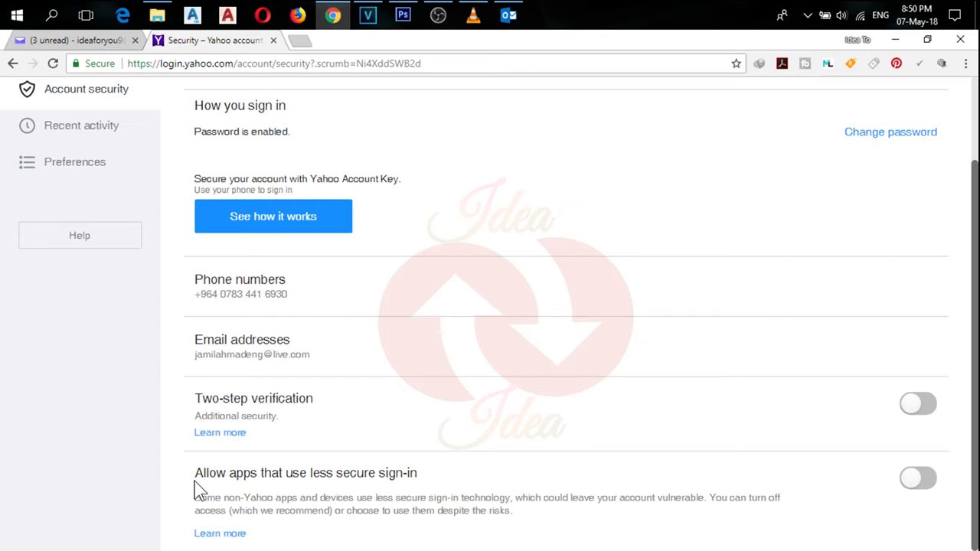
{"action": "mouse_move", "coordinate": [625, 494]}
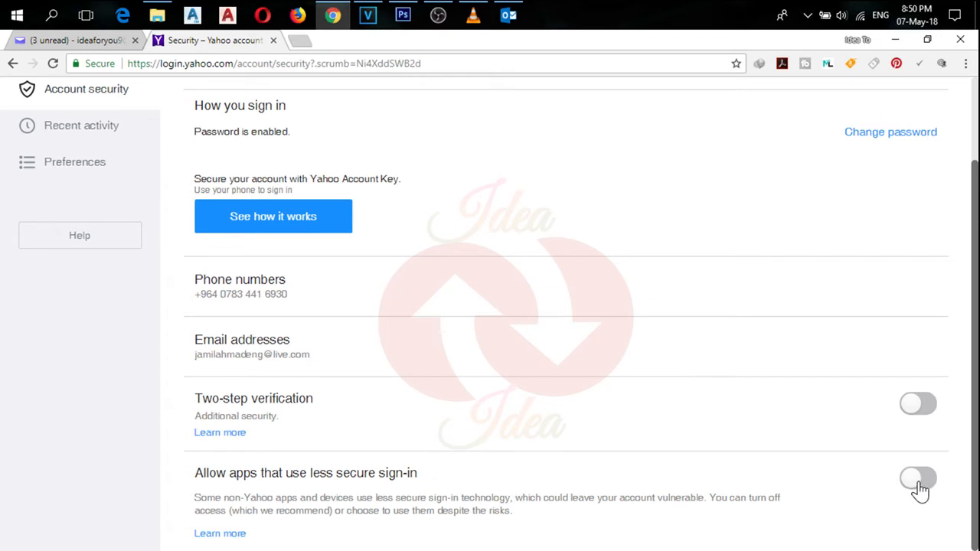
{"action": "mouse_move", "coordinate": [926, 489]}
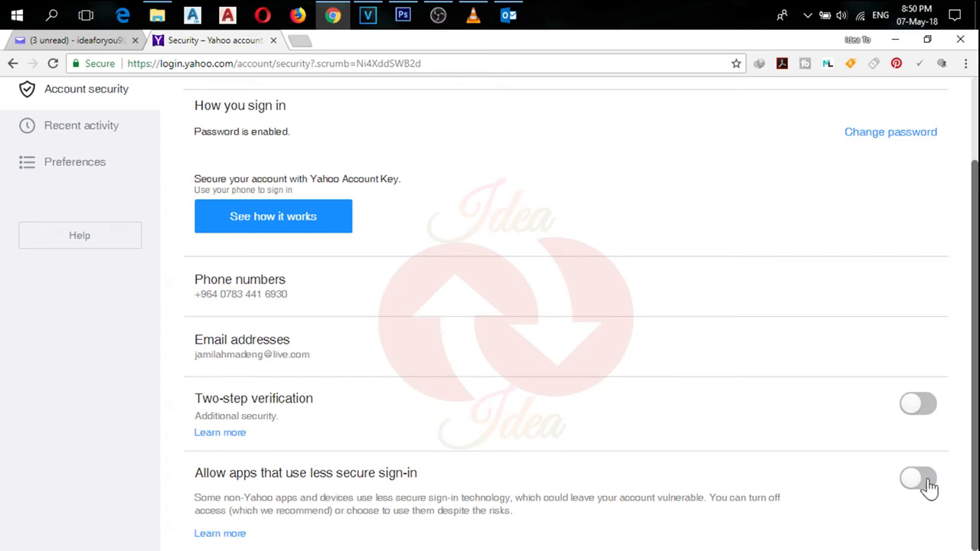
{"action": "left_click", "coordinate": [917, 478]}
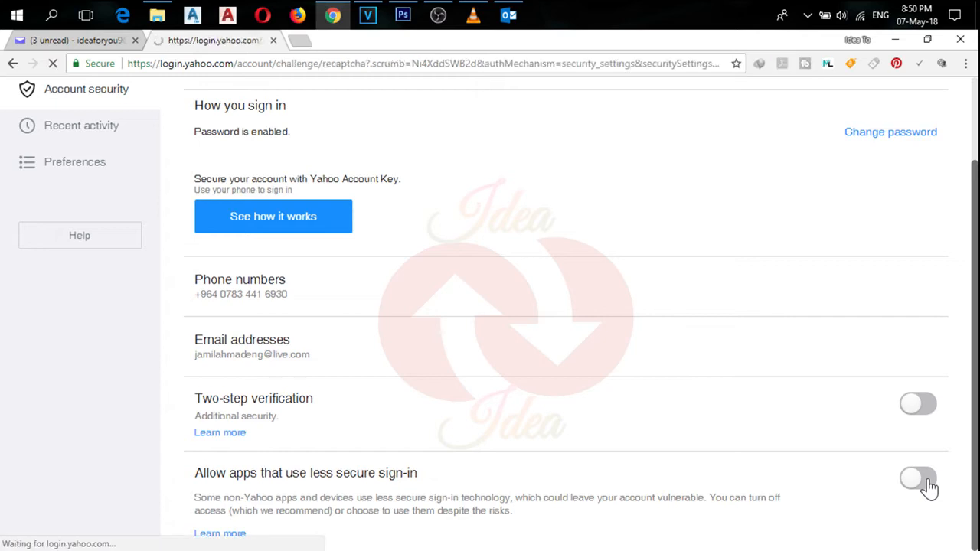
{"action": "left_click", "coordinate": [917, 478]}
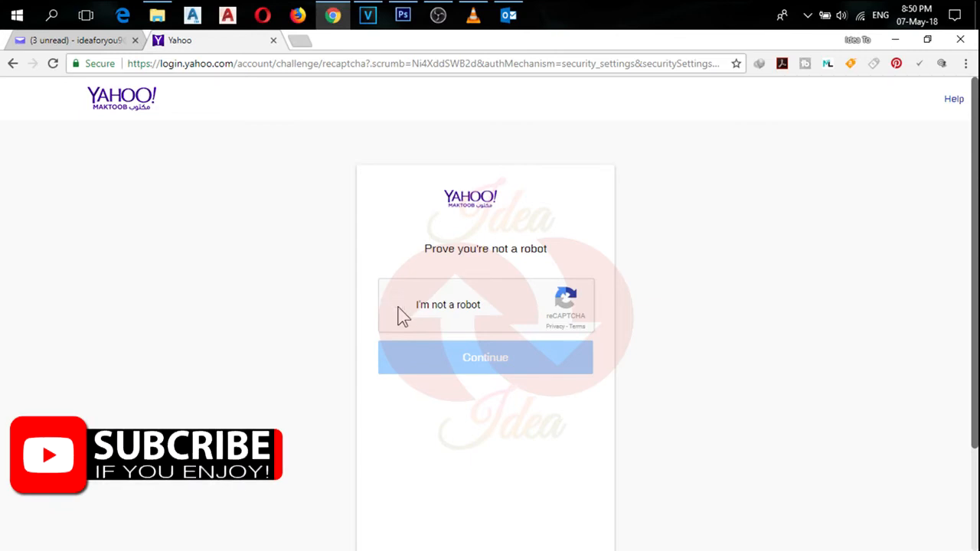
Start the robot check and select the pictures showing roads
{"action": "left_click", "coordinate": [401, 304]}
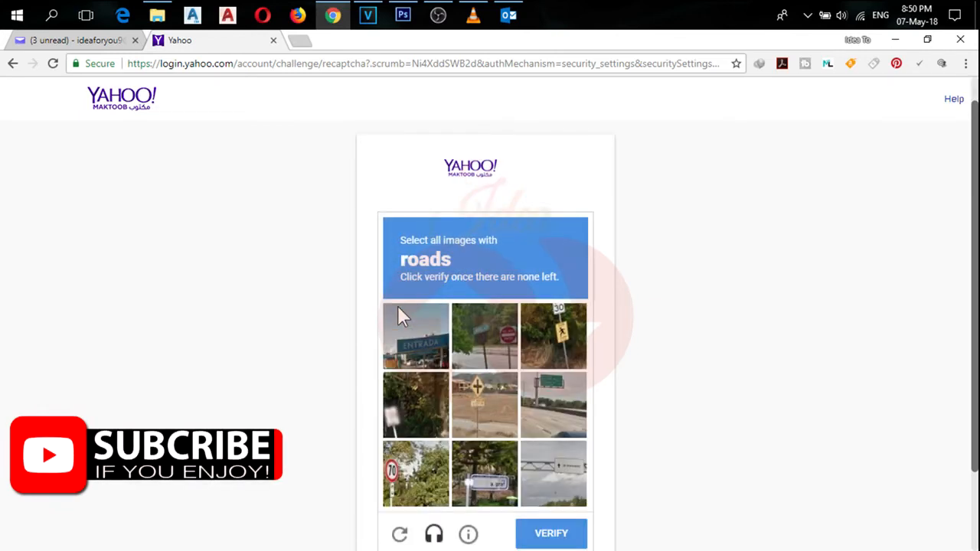
{"action": "scroll", "scroll_direction": "down", "scroll_amount": 3}
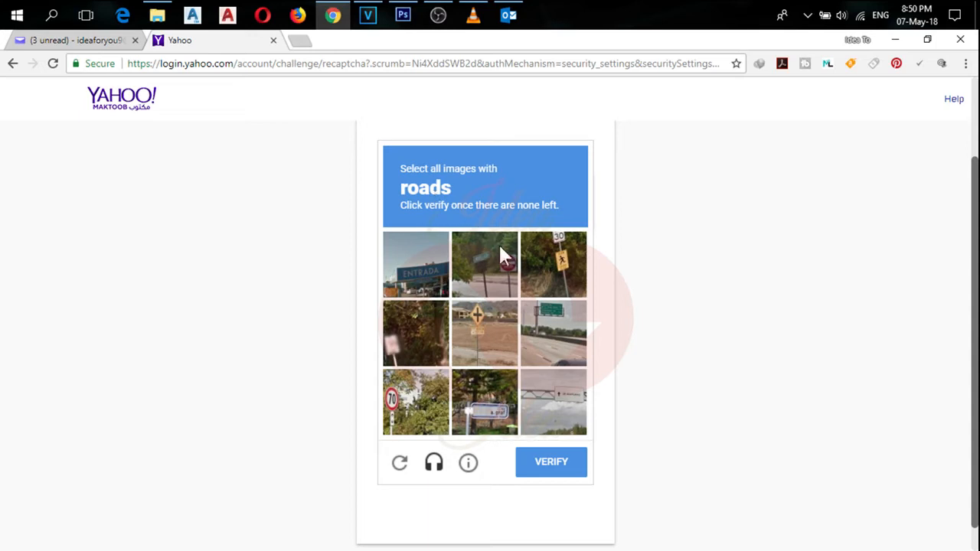
{"action": "left_click", "coordinate": [484, 264]}
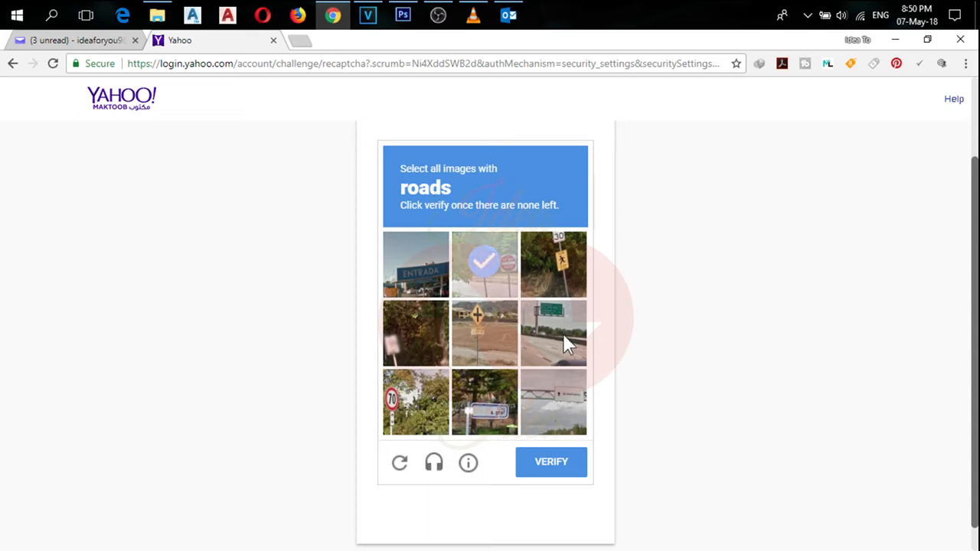
{"action": "left_click", "coordinate": [553, 333]}
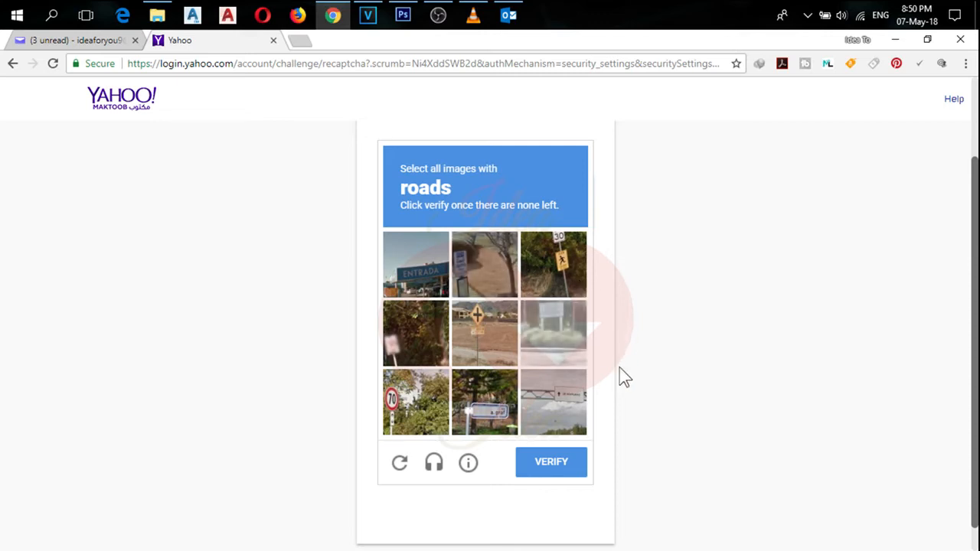
{"action": "left_click", "coordinate": [485, 333]}
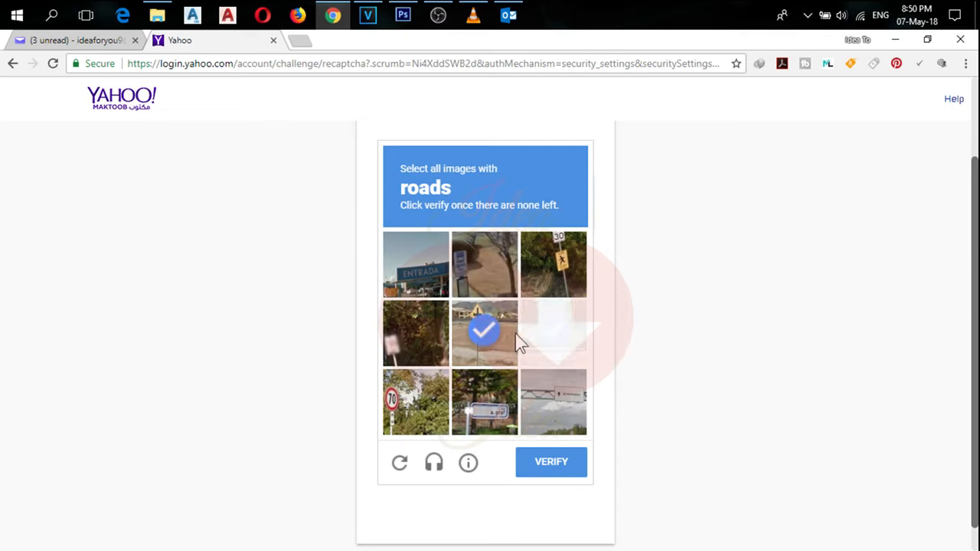
{"action": "left_click", "coordinate": [484, 333]}
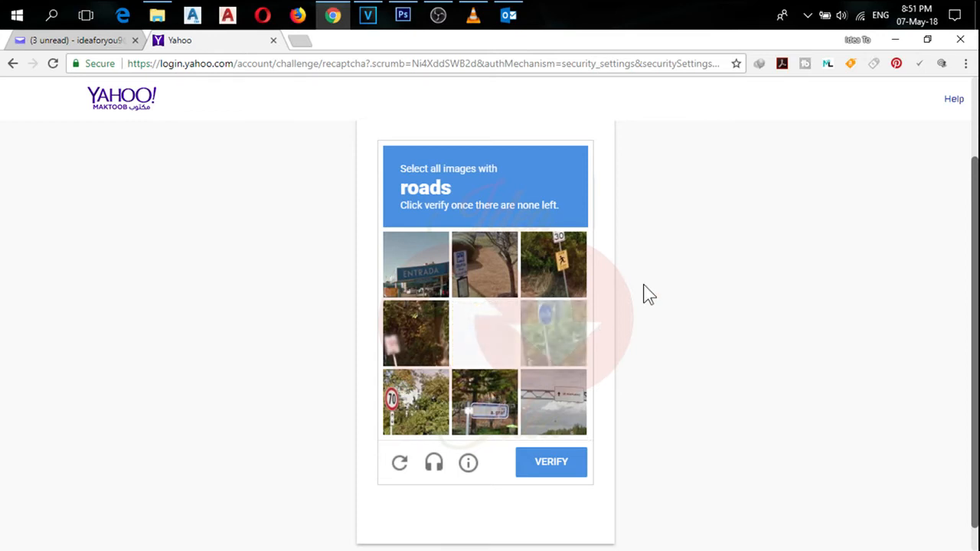
{"action": "left_click", "coordinate": [484, 333]}
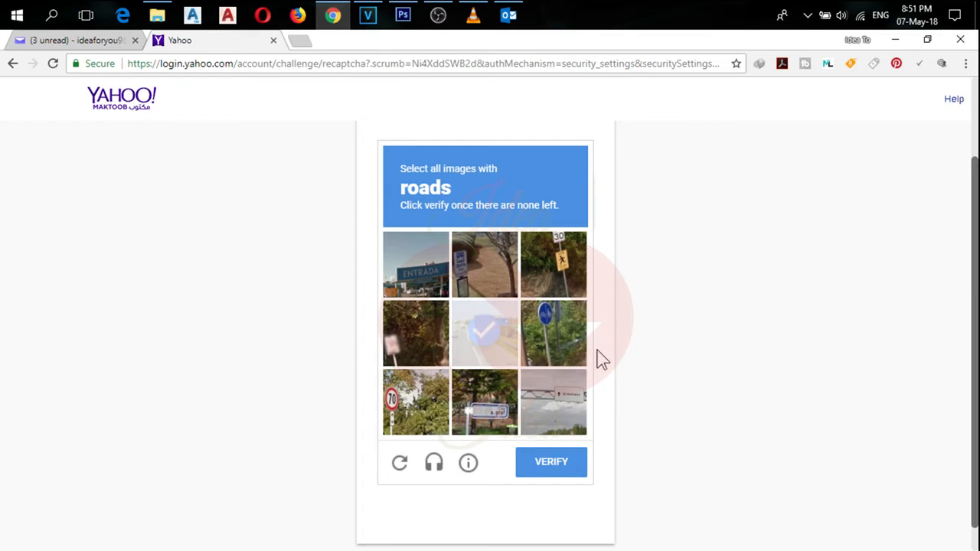
{"action": "left_click", "coordinate": [484, 333]}
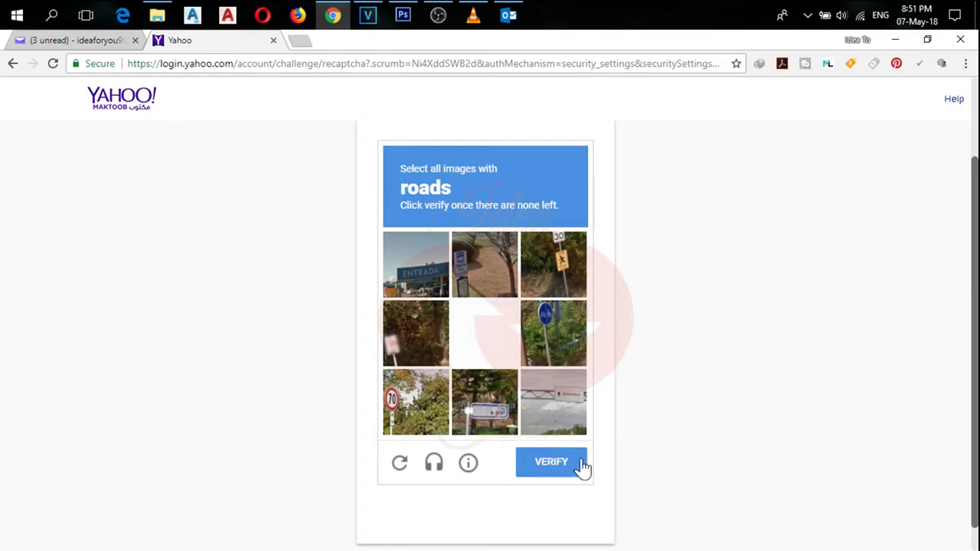
Verify the road selection and continue back to Account security
{"action": "left_click", "coordinate": [552, 461]}
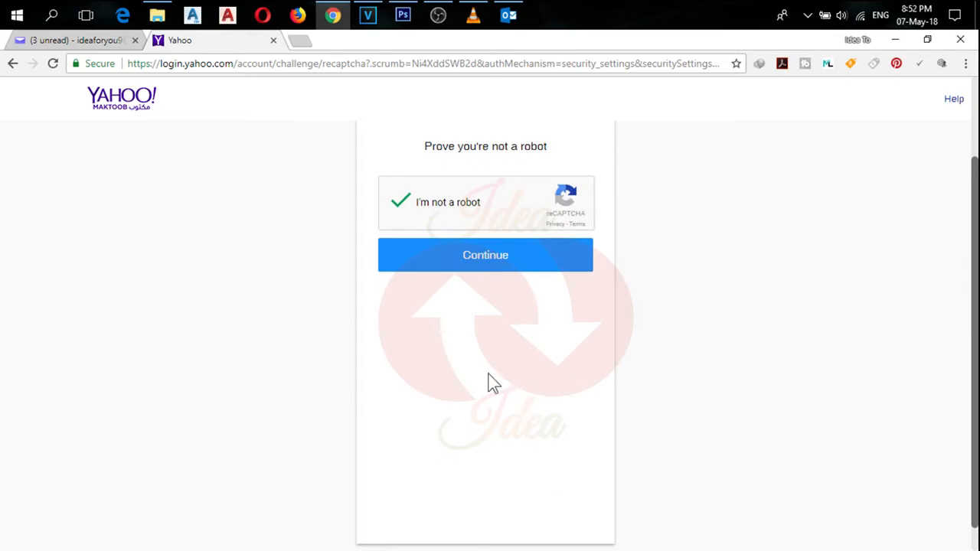
{"action": "mouse_move", "coordinate": [517, 267]}
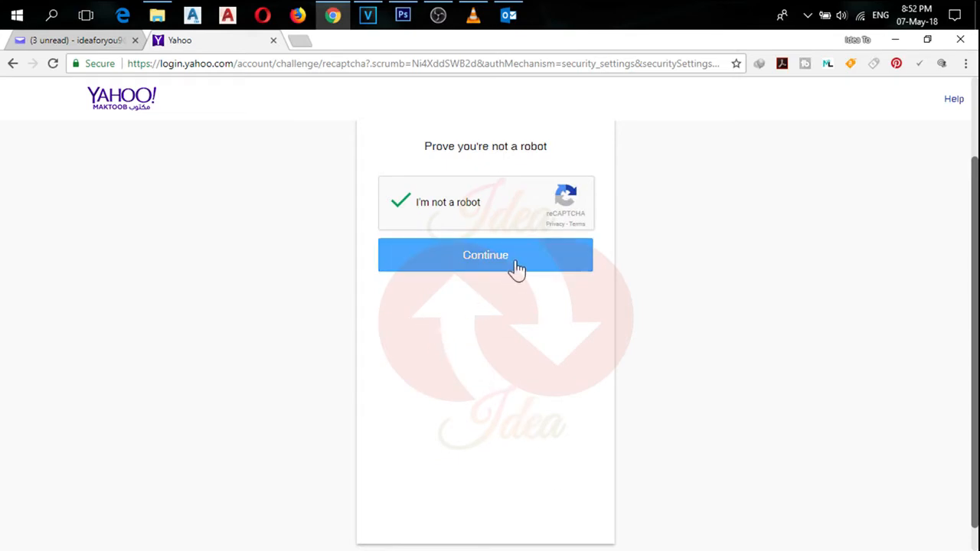
{"action": "left_click", "coordinate": [486, 255]}
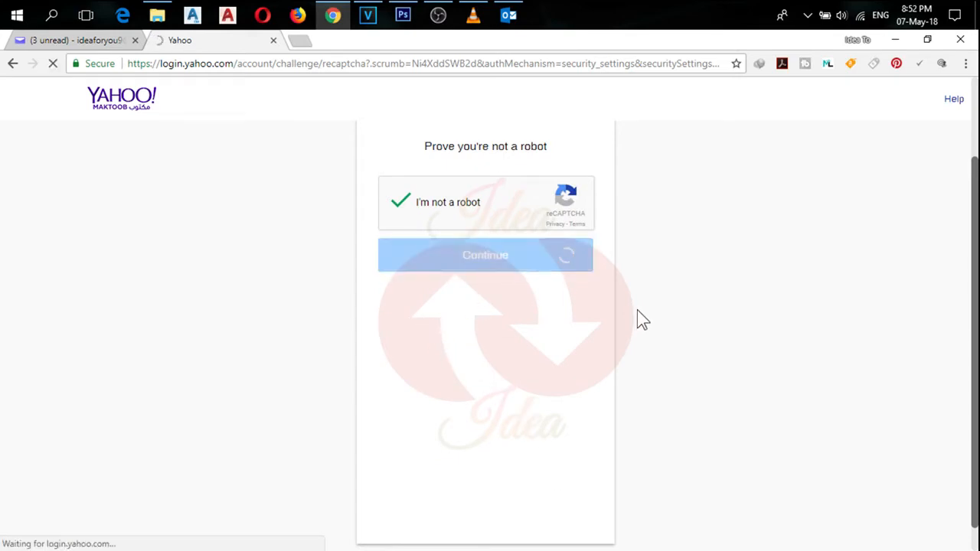
{"action": "left_click", "coordinate": [485, 254]}
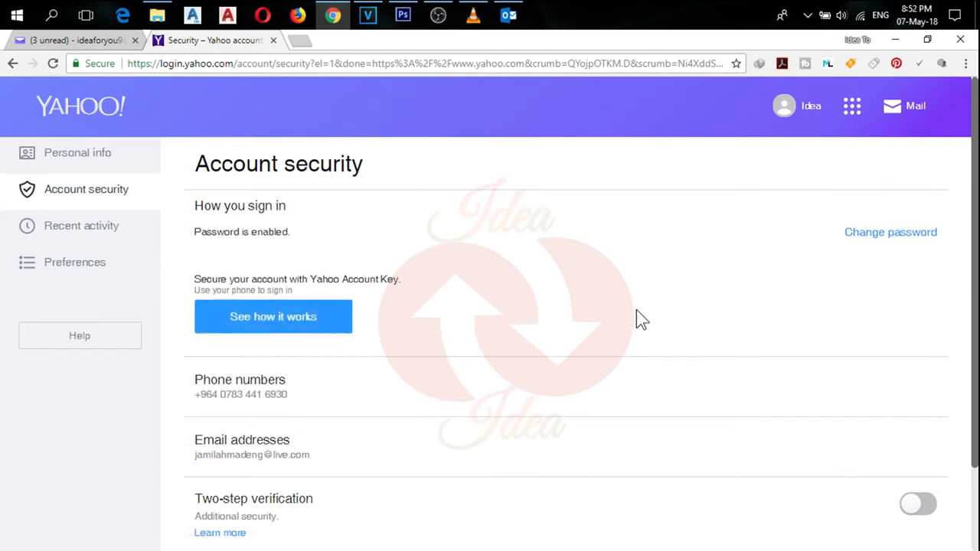
{"action": "scroll", "scroll_direction": "down", "scroll_amount": 3}
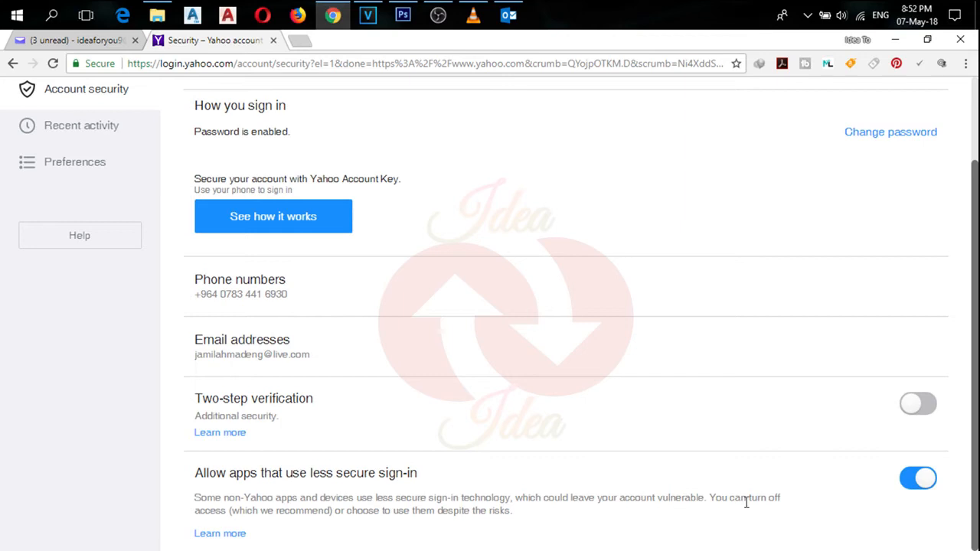
{"action": "mouse_move", "coordinate": [425, 486]}
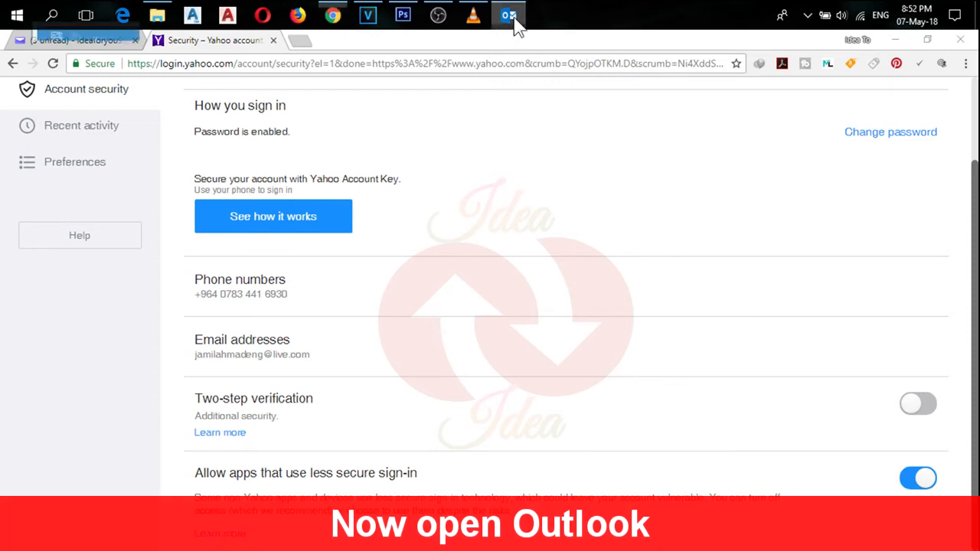
Open Outlook and choose Add Account on the File > Info page
{"action": "left_click", "coordinate": [509, 15]}
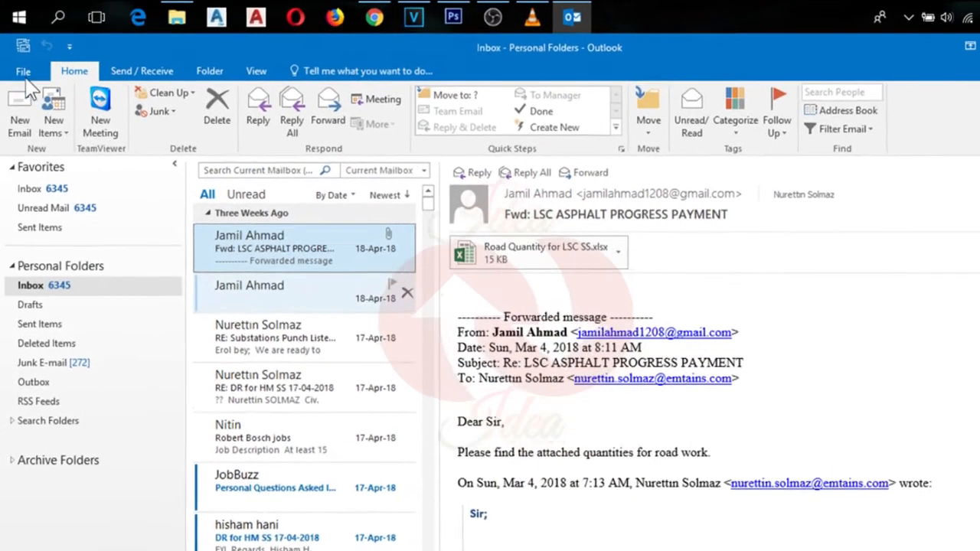
{"action": "left_click", "coordinate": [23, 71]}
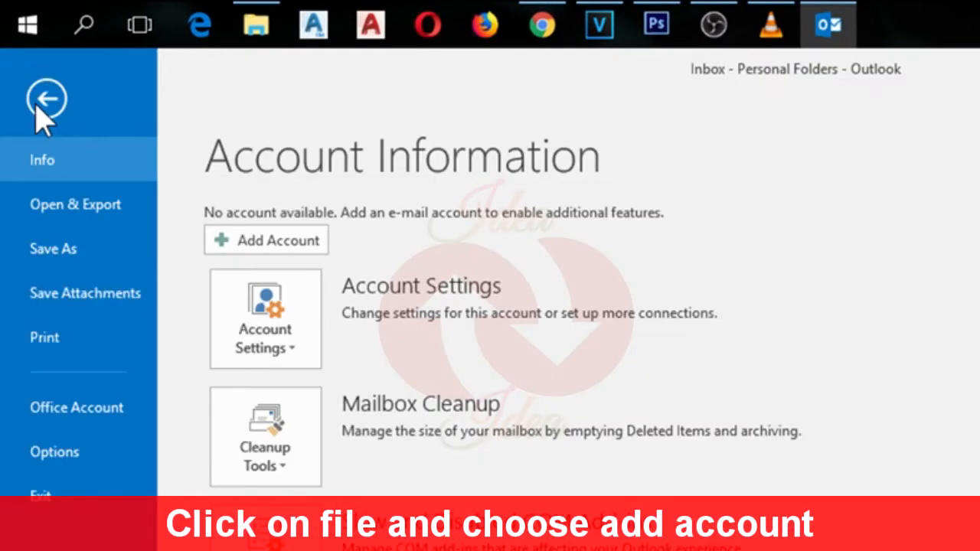
{"action": "mouse_move", "coordinate": [339, 224]}
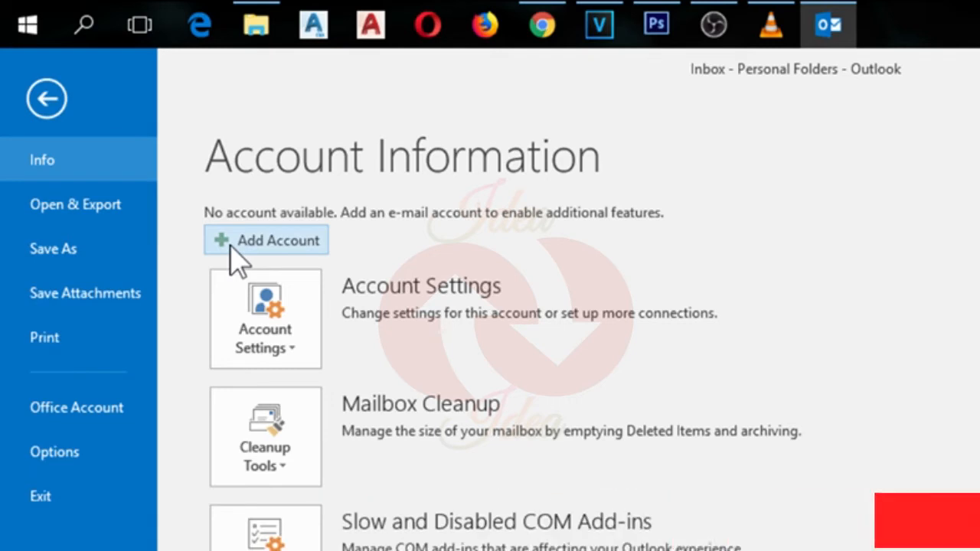
{"action": "left_click", "coordinate": [46, 98]}
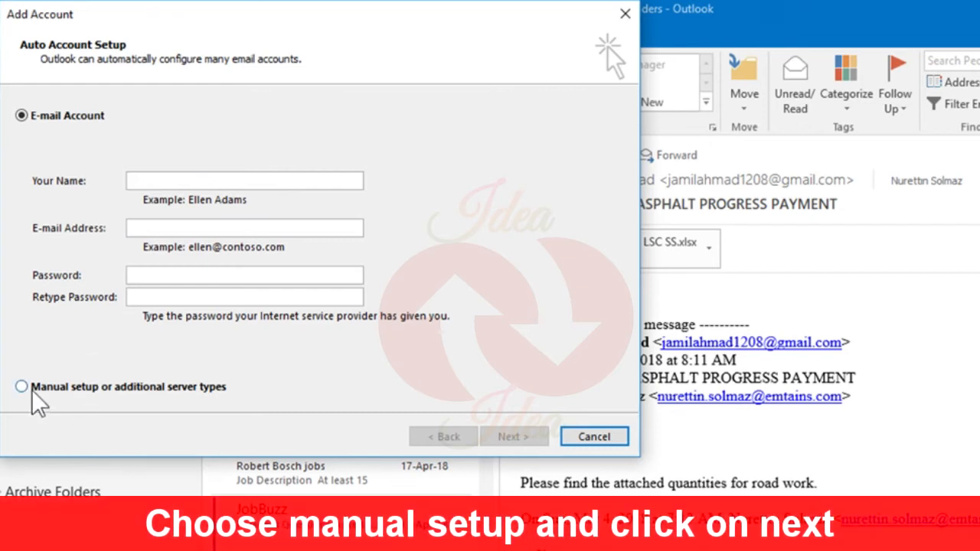
Pick manual setup with the POP or IMAP account type
{"action": "left_click", "coordinate": [22, 386]}
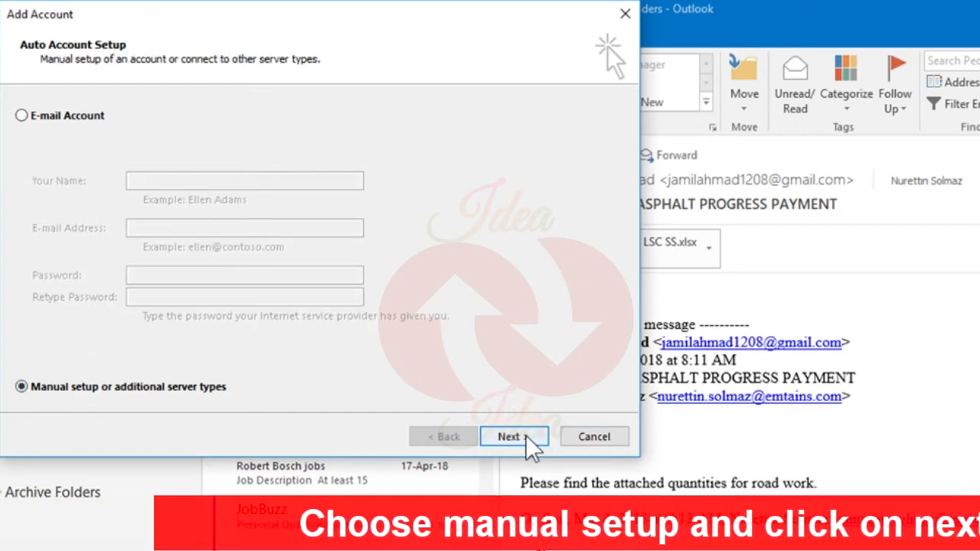
{"action": "left_click", "coordinate": [513, 437]}
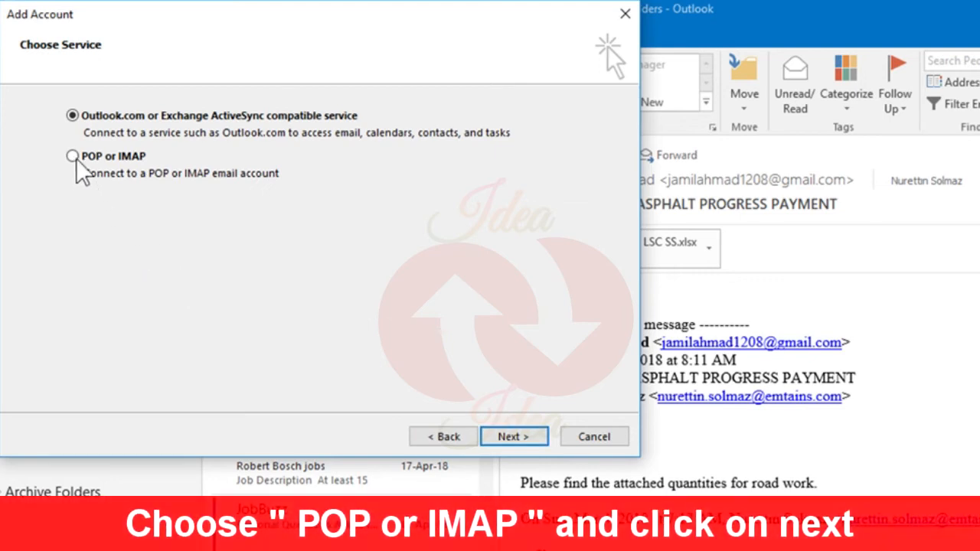
{"action": "left_click", "coordinate": [72, 155]}
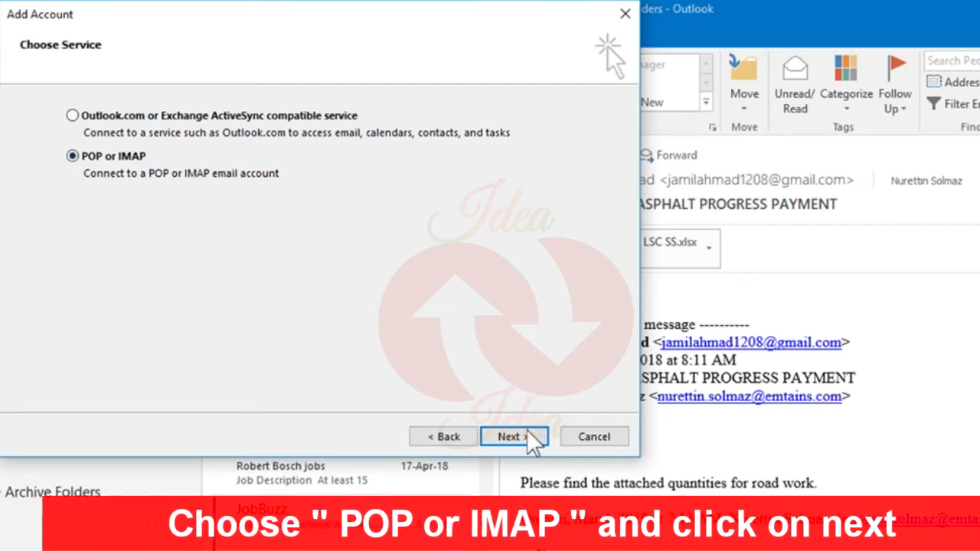
{"action": "left_click", "coordinate": [509, 436]}
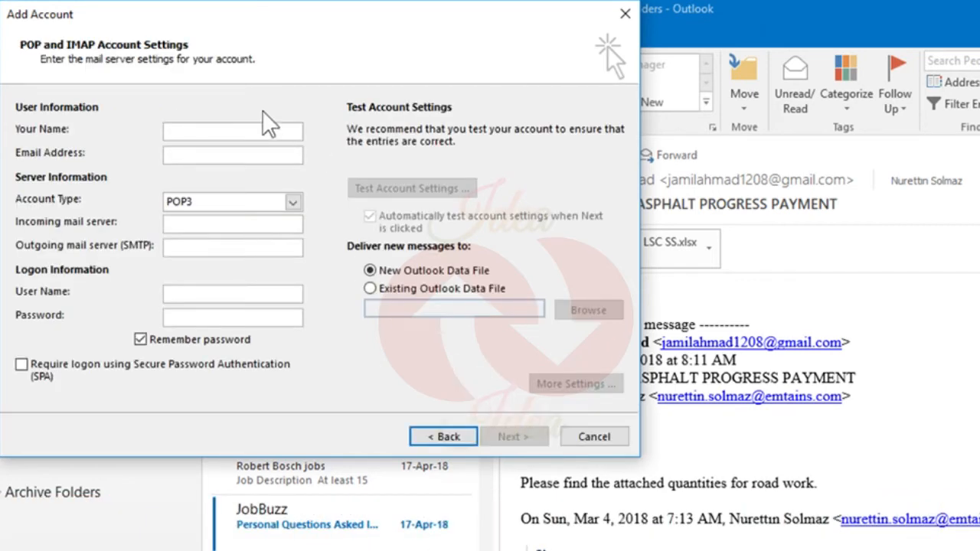
{"action": "mouse_move", "coordinate": [294, 122]}
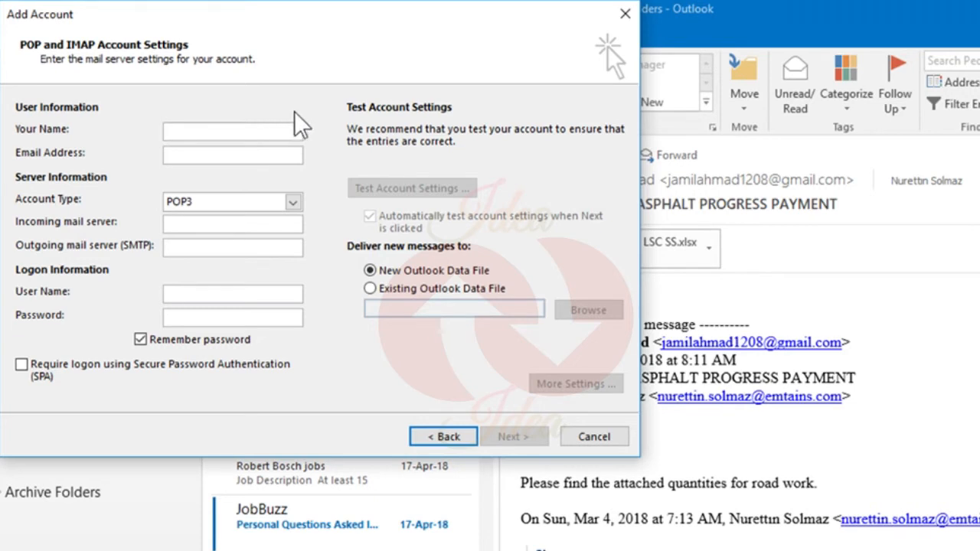
Enter the display name and the yahoo.com email address
{"action": "type", "text": "idea for y"}
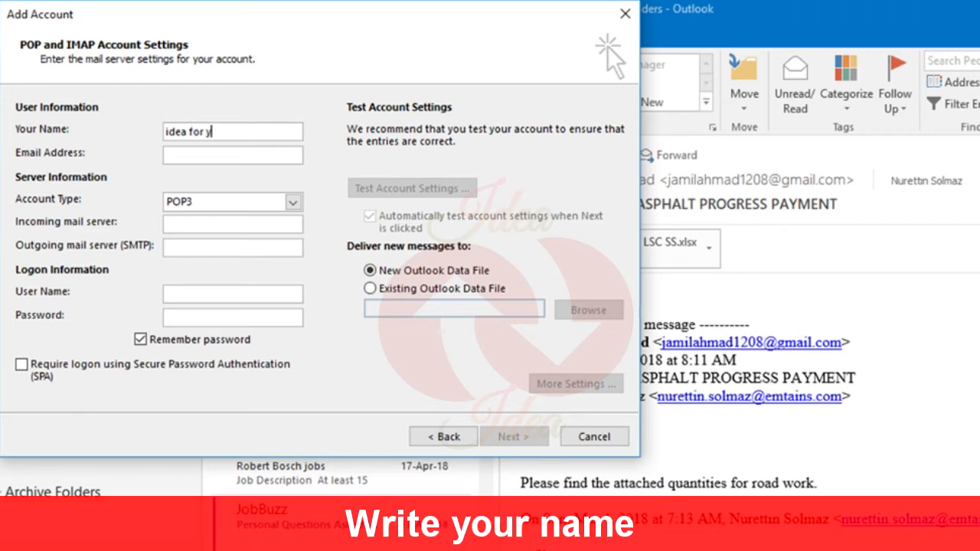
{"action": "type", "text": "ou"}
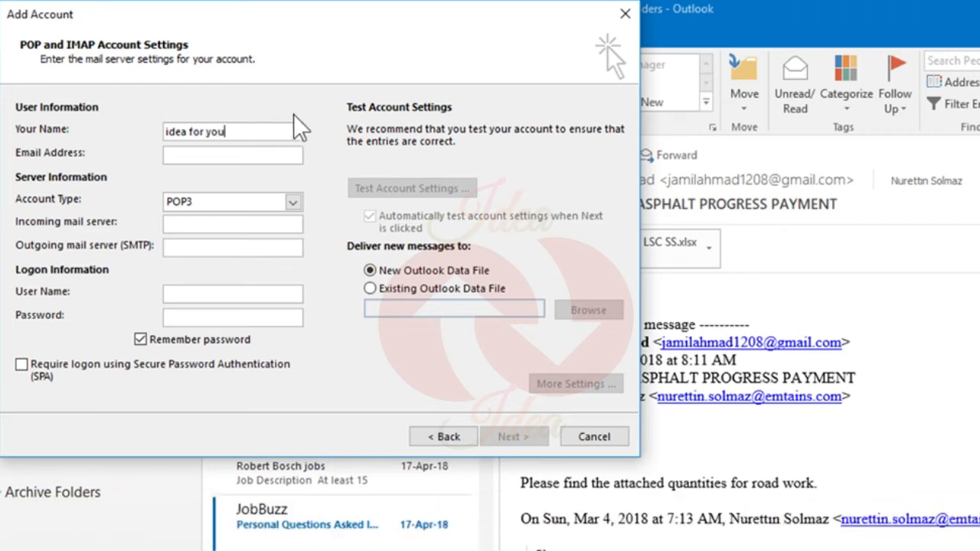
{"action": "left_click", "coordinate": [232, 155]}
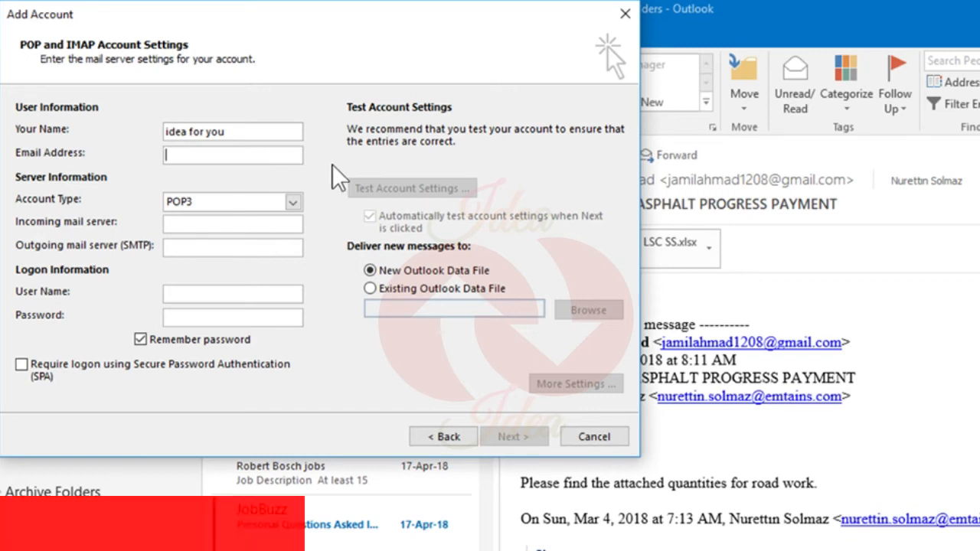
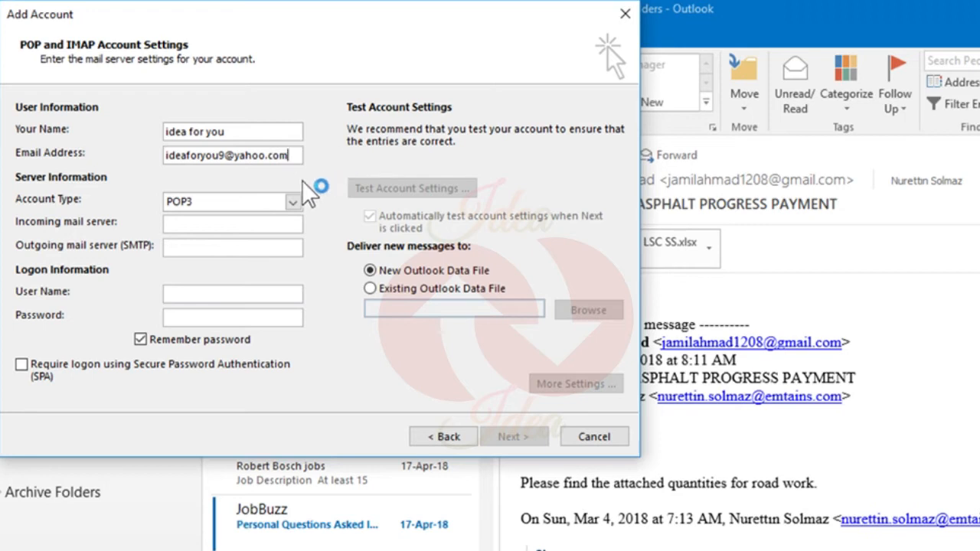
{"action": "mouse_move", "coordinate": [69, 202]}
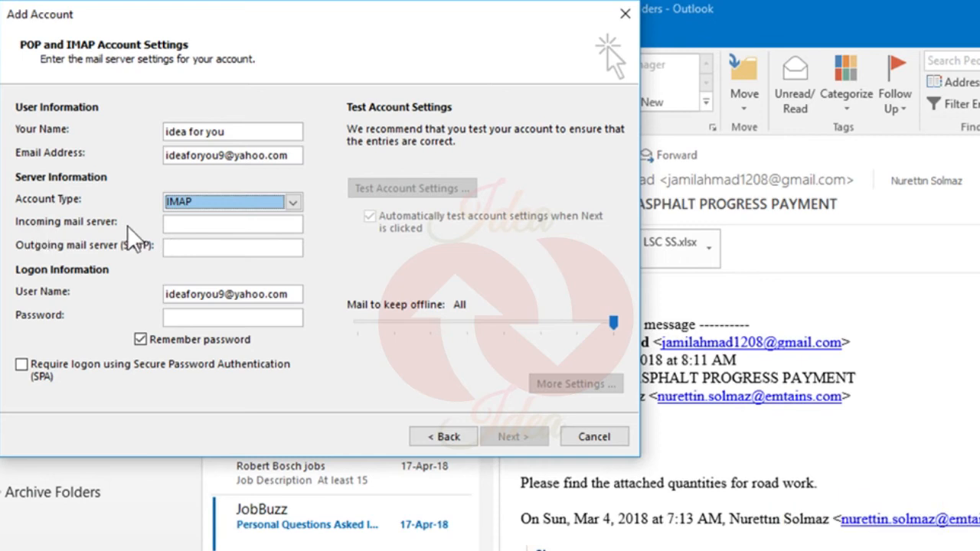
Set incoming server imap.mail.yahoo.com and outgoing server smtp.mail.yahoo.com
{"action": "left_click", "coordinate": [232, 223]}
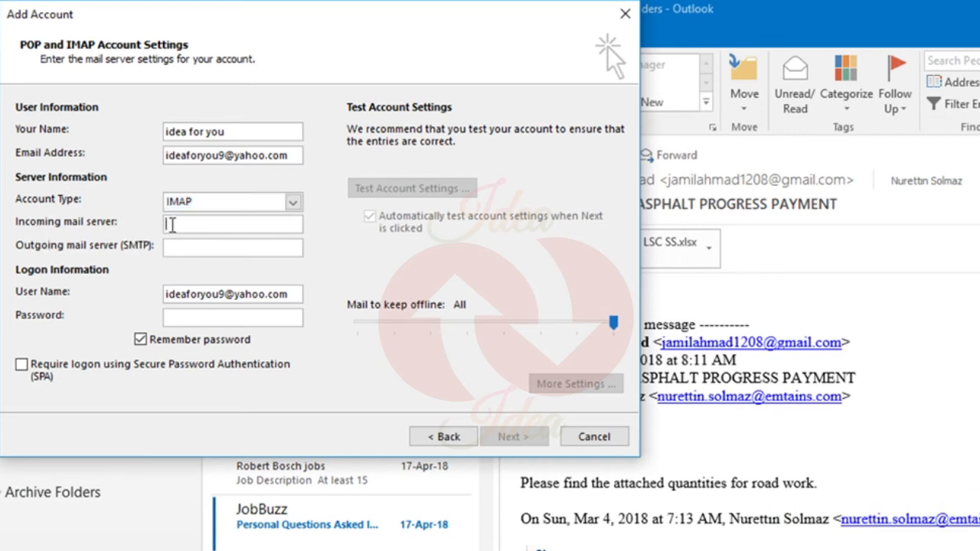
{"action": "mouse_move", "coordinate": [343, 267]}
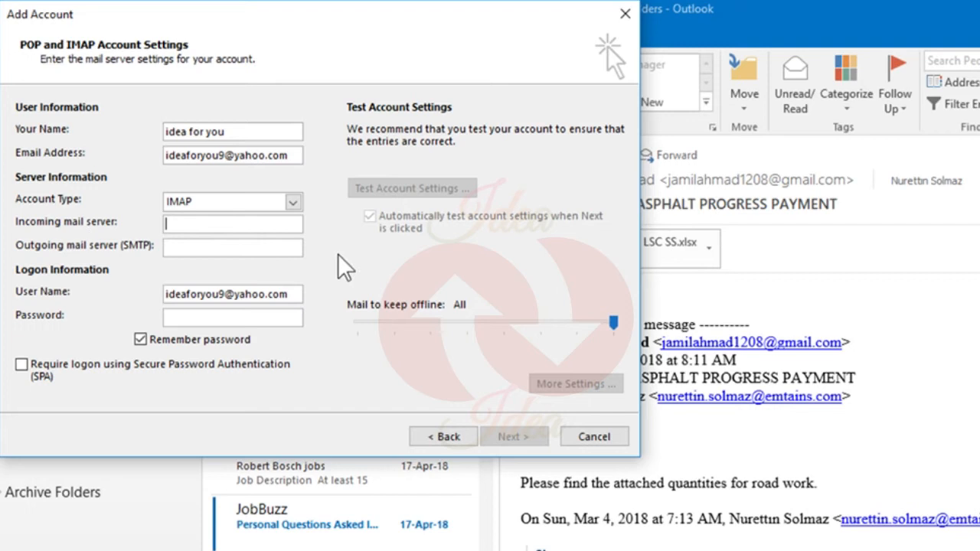
{"action": "type", "text": "imap.mail.yahoo.com"}
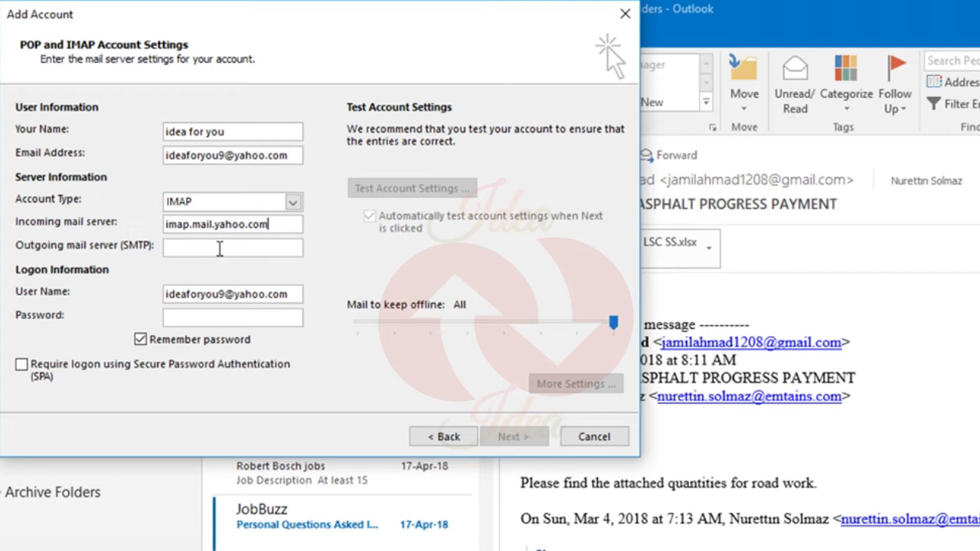
{"action": "type", "text": "s"}
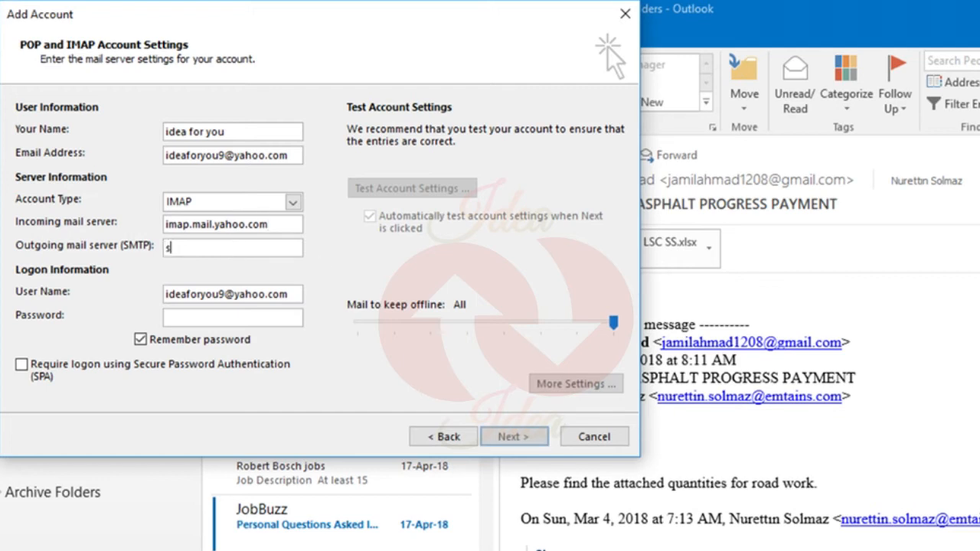
{"action": "type", "text": "mtp.mail.yahoo.com"}
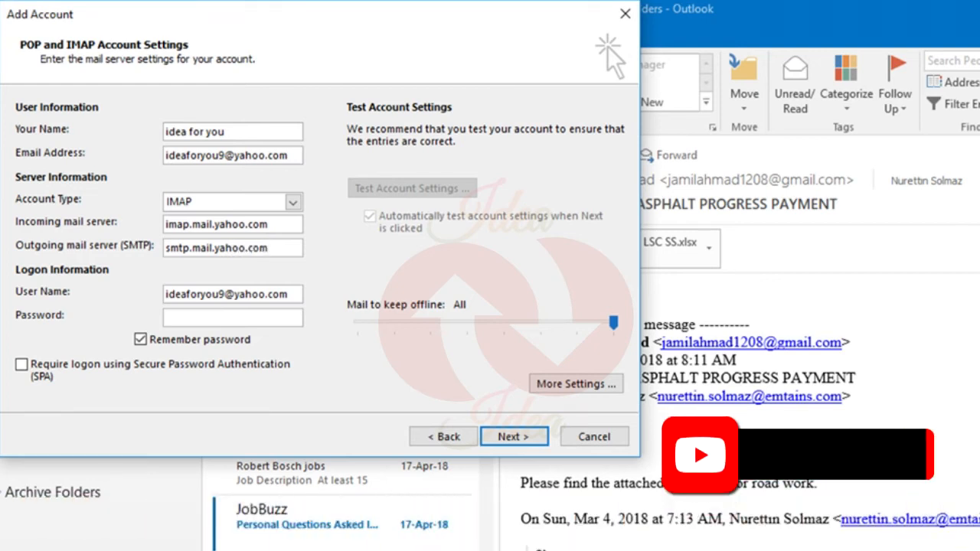
{"action": "mouse_move", "coordinate": [189, 295]}
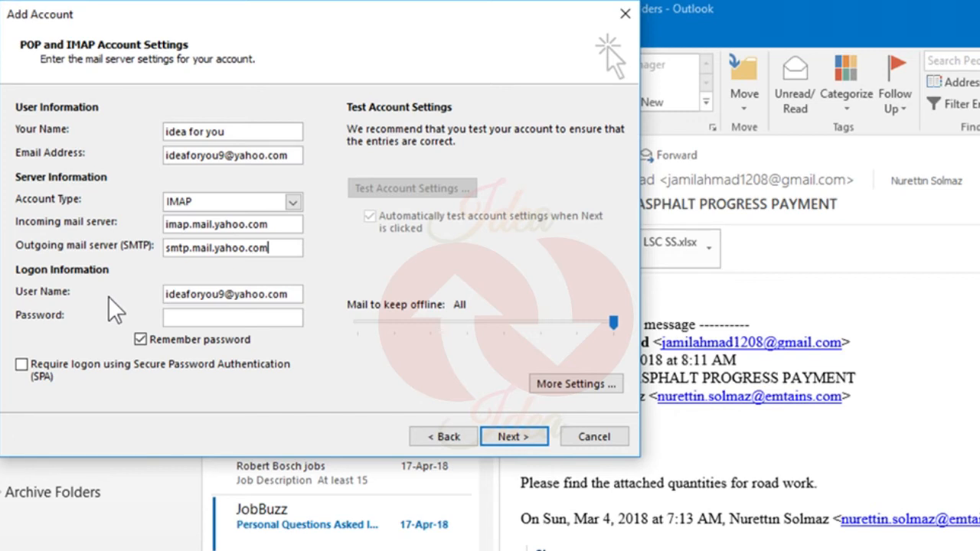
{"action": "mouse_move", "coordinate": [60, 310]}
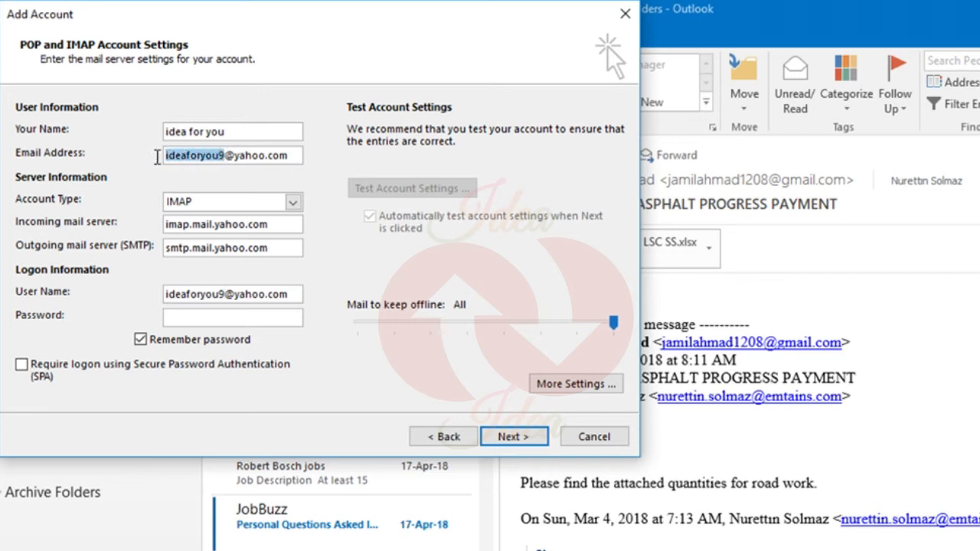
{"action": "mouse_move", "coordinate": [170, 170]}
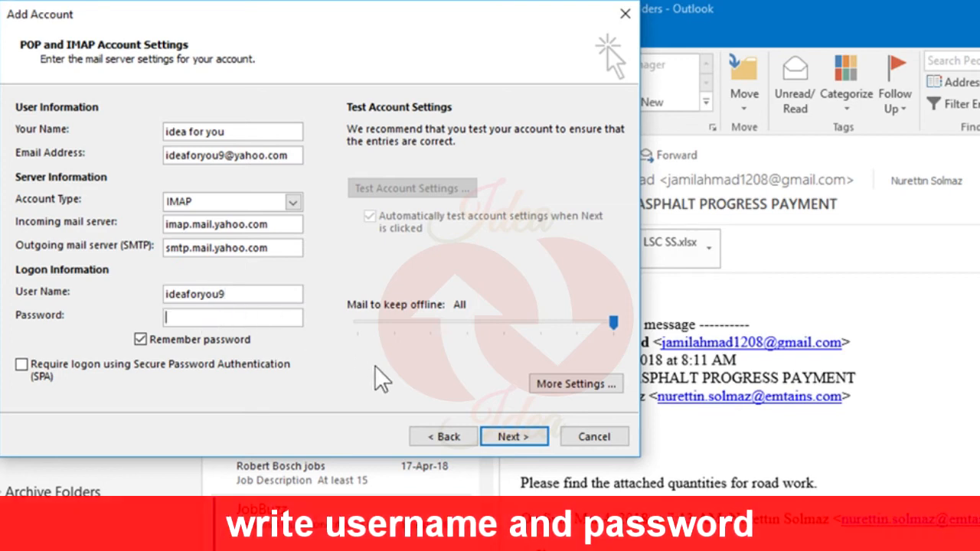
{"action": "mouse_move", "coordinate": [352, 356]}
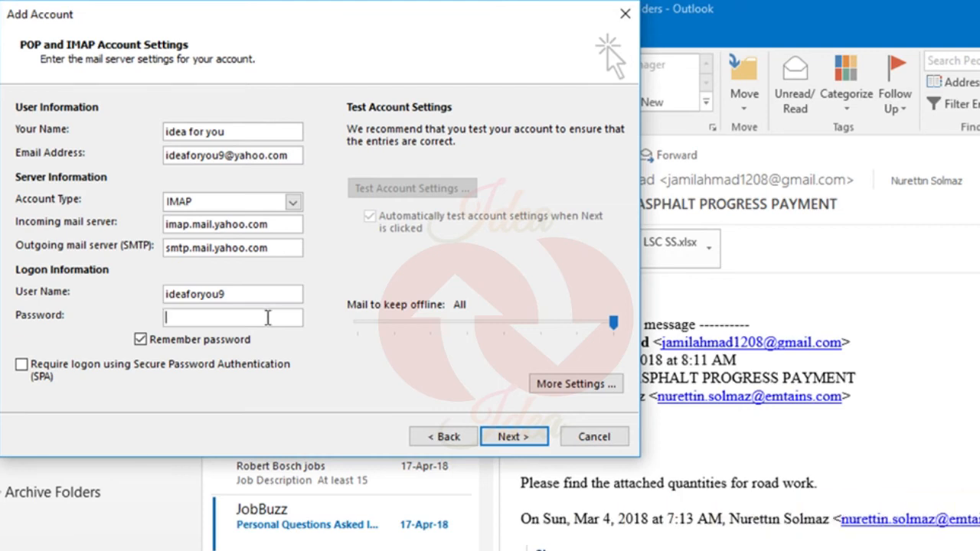
Enter the Yahoo account password in the Password field
{"action": "type", "text": "**"}
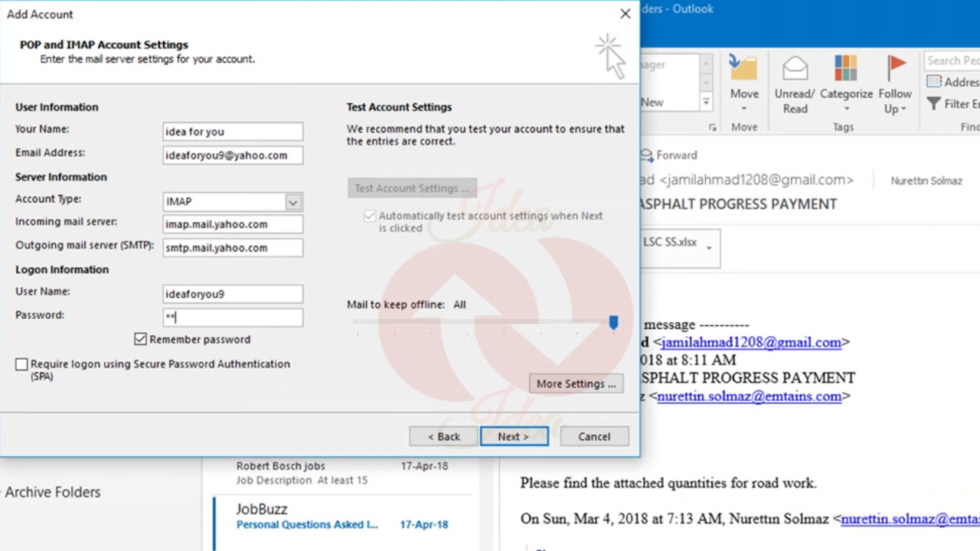
{"action": "type", "text": "****"}
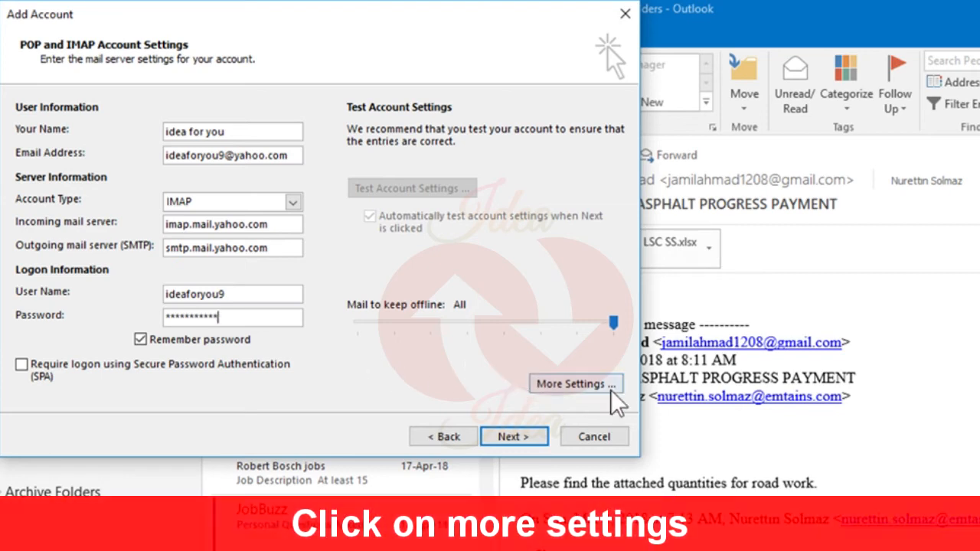
Under More Settings > Outgoing Server, require SMTP authentication using the incoming server's settings
{"action": "left_click", "coordinate": [576, 383]}
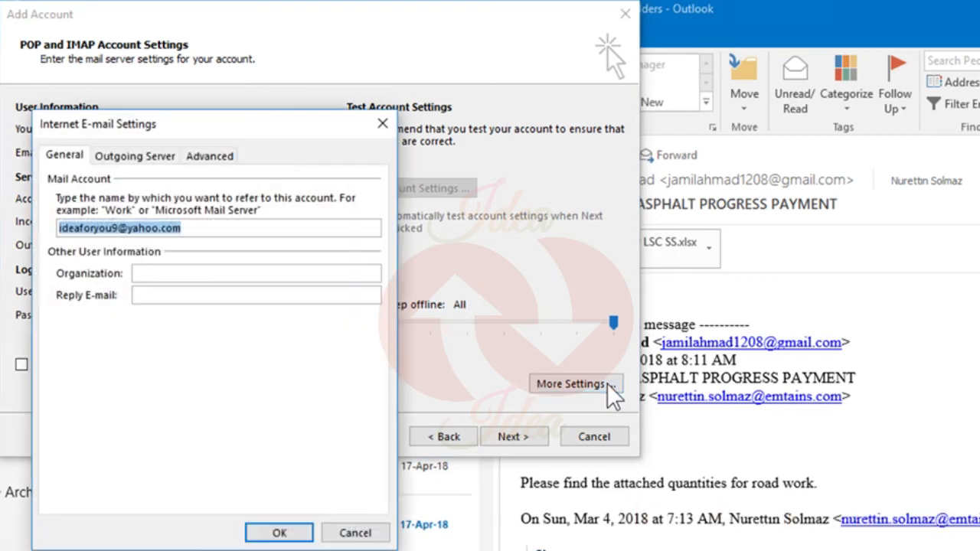
{"action": "mouse_move", "coordinate": [99, 298]}
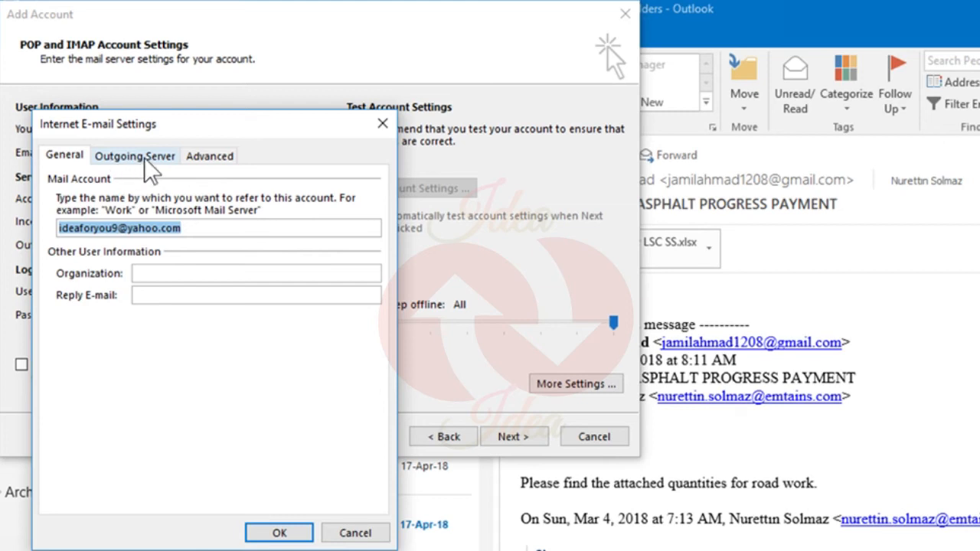
{"action": "left_click", "coordinate": [134, 155]}
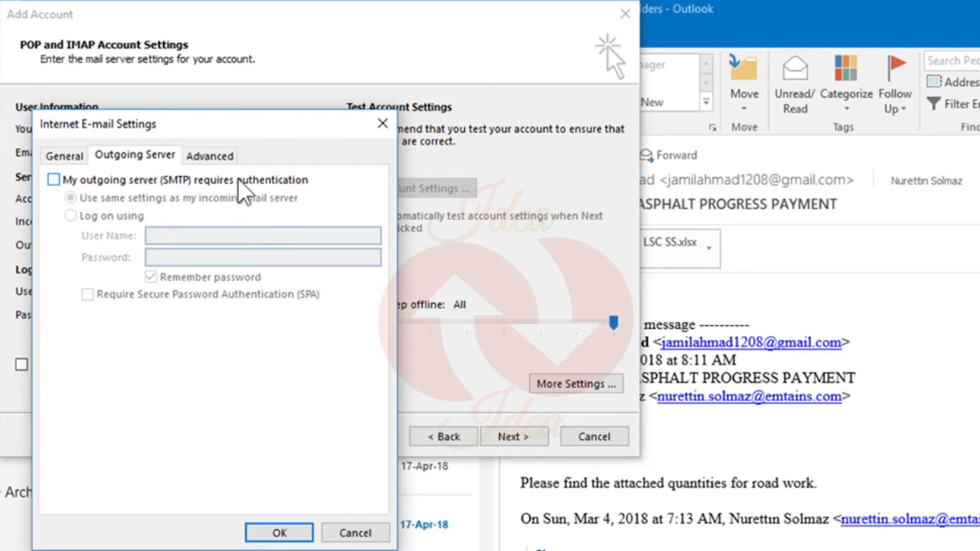
{"action": "left_click", "coordinate": [53, 179]}
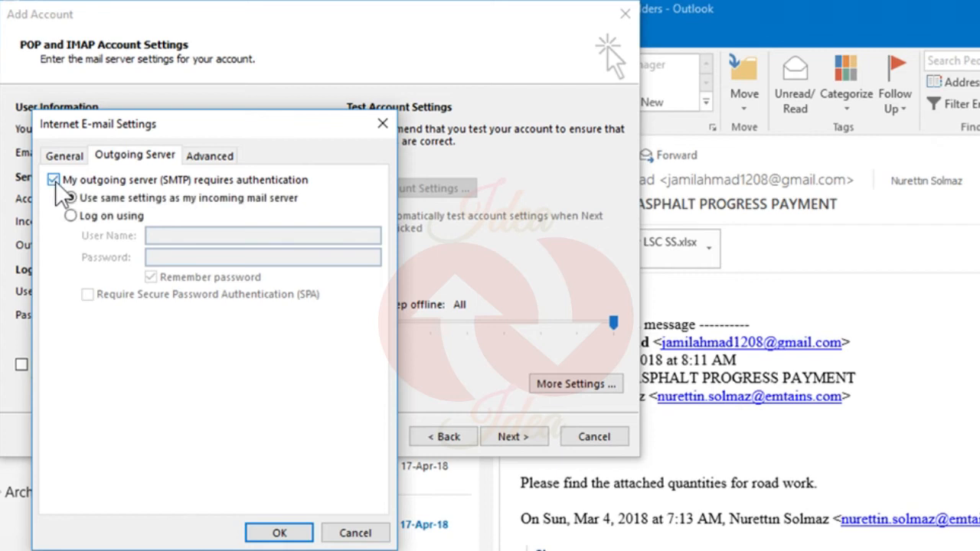
{"action": "left_click", "coordinate": [70, 198]}
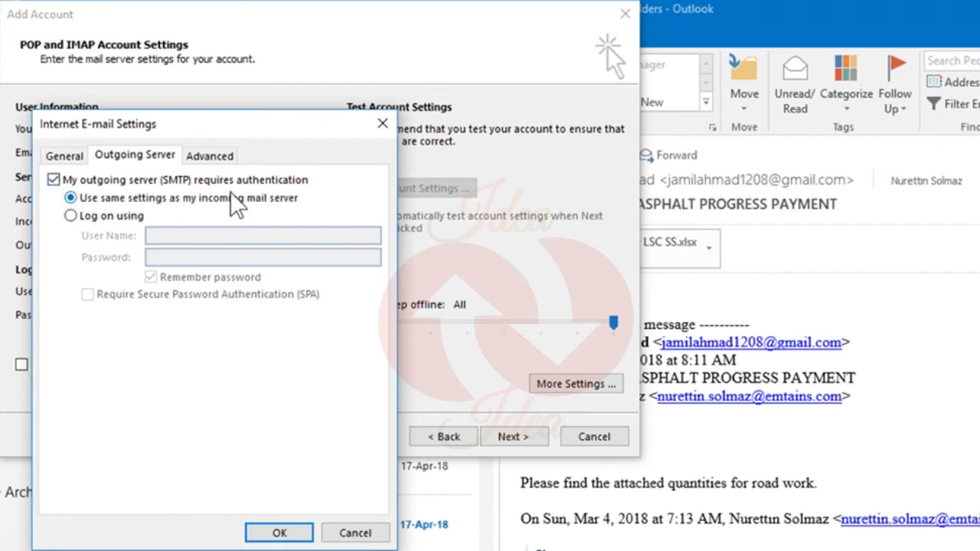
Set IMAP port 993 and SMTP port 465, both with SSL encryption, and save
{"action": "left_click", "coordinate": [209, 155]}
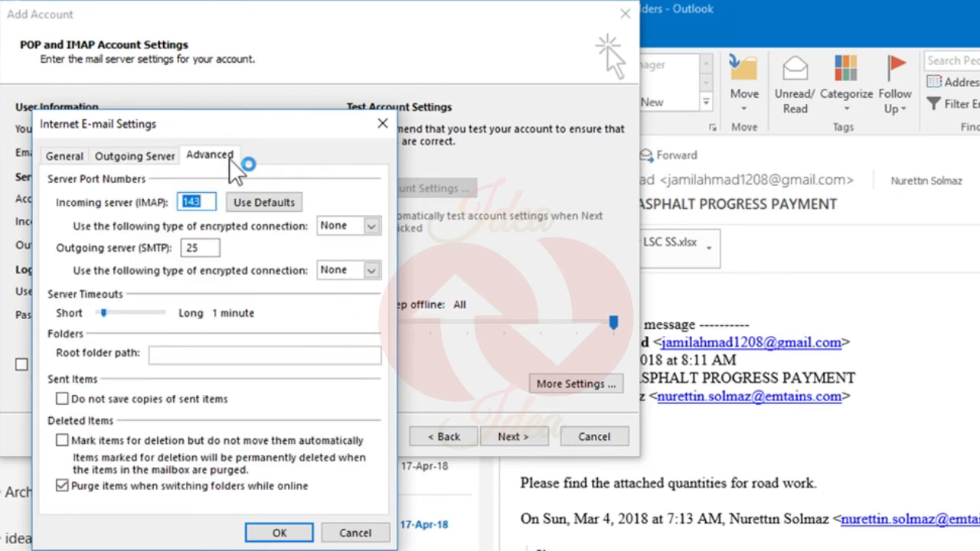
{"action": "mouse_move", "coordinate": [103, 216]}
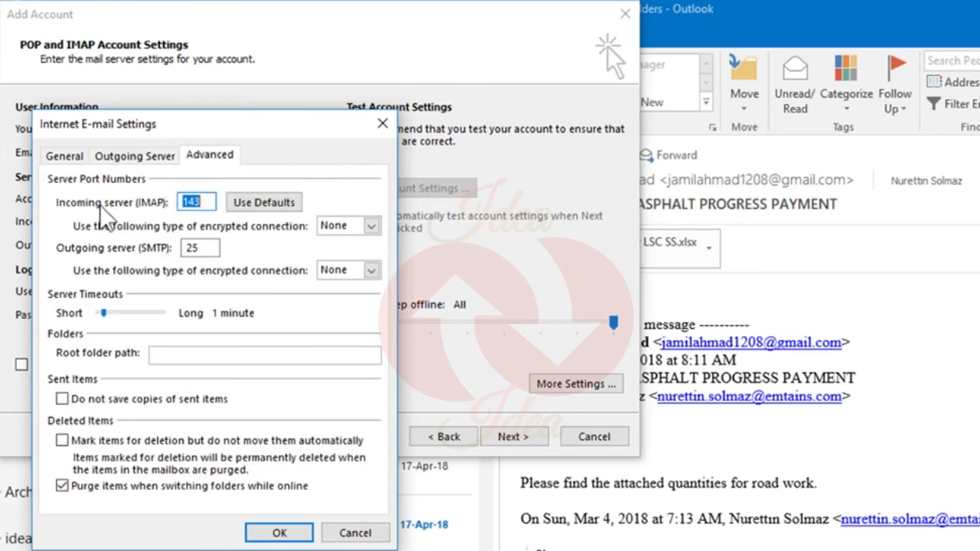
{"action": "mouse_move", "coordinate": [290, 174]}
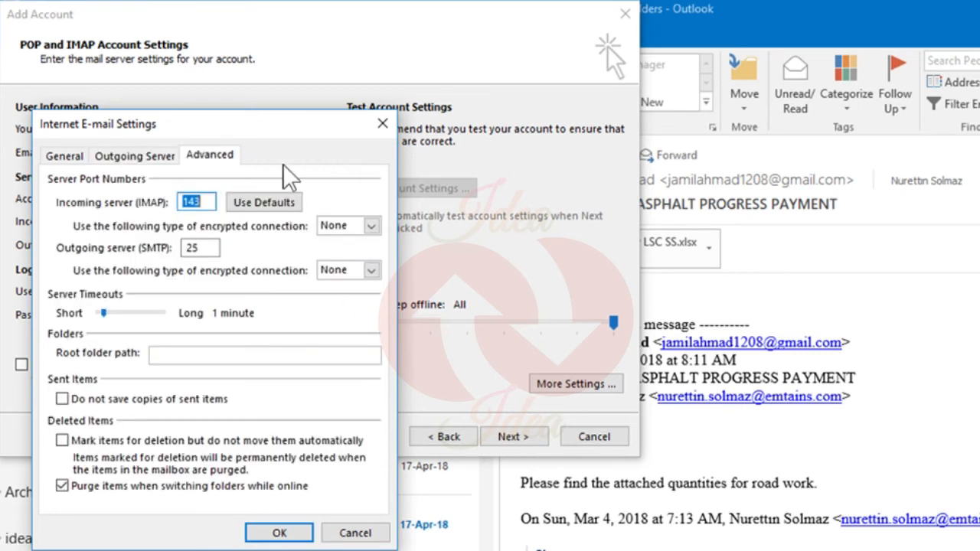
{"action": "mouse_move", "coordinate": [164, 233]}
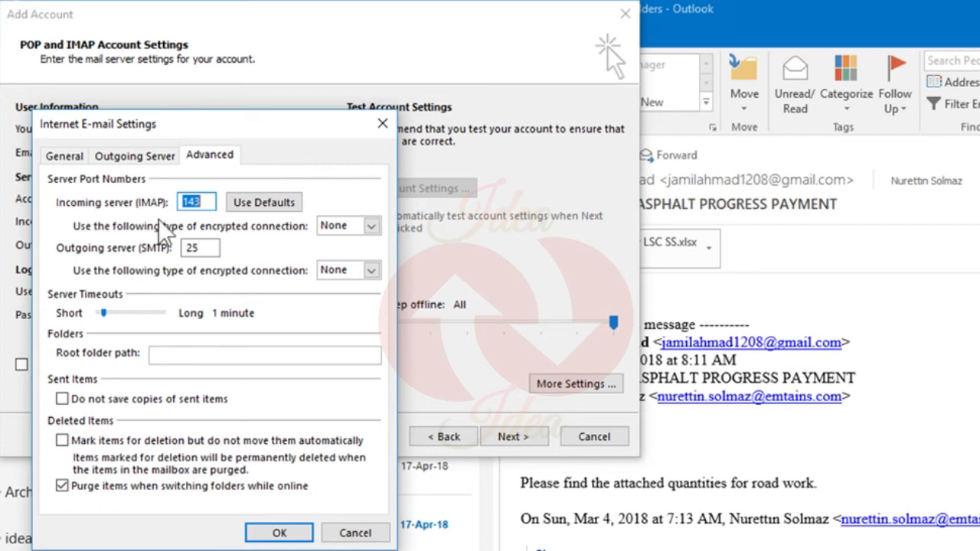
{"action": "mouse_move", "coordinate": [110, 249]}
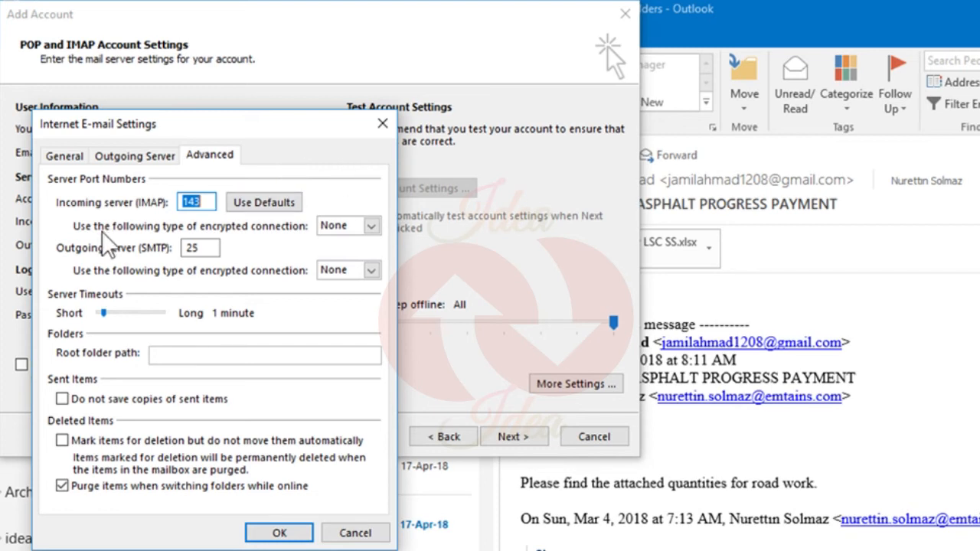
{"action": "mouse_move", "coordinate": [290, 249]}
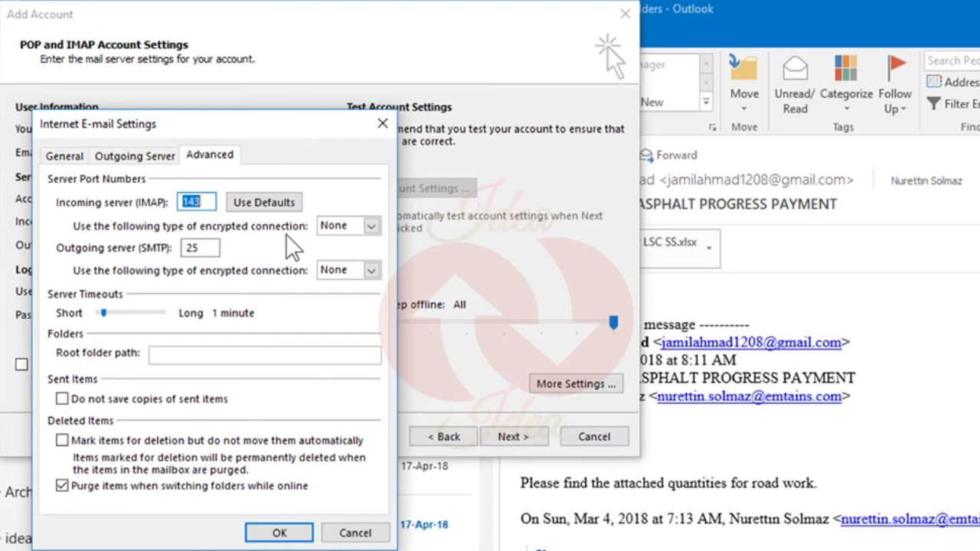
{"action": "mouse_move", "coordinate": [287, 229]}
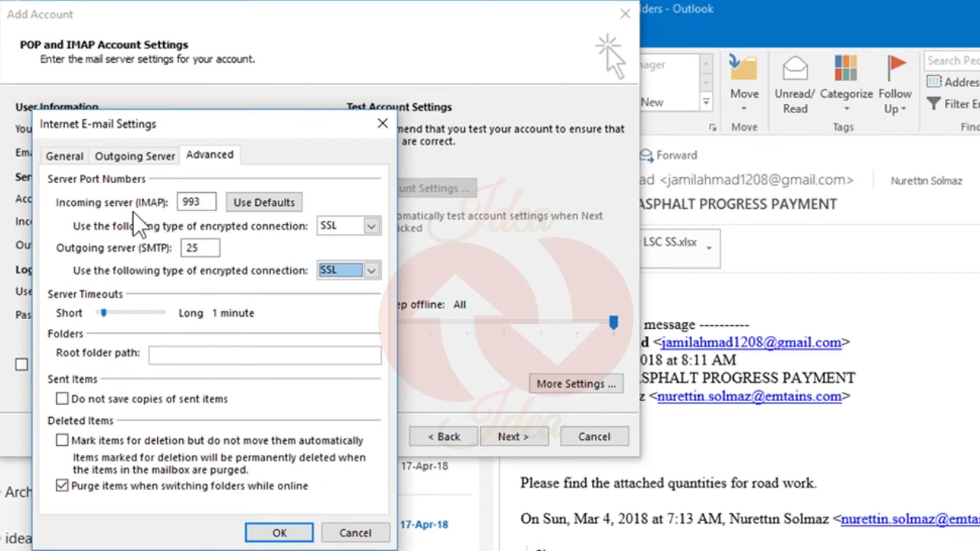
{"action": "mouse_move", "coordinate": [137, 239]}
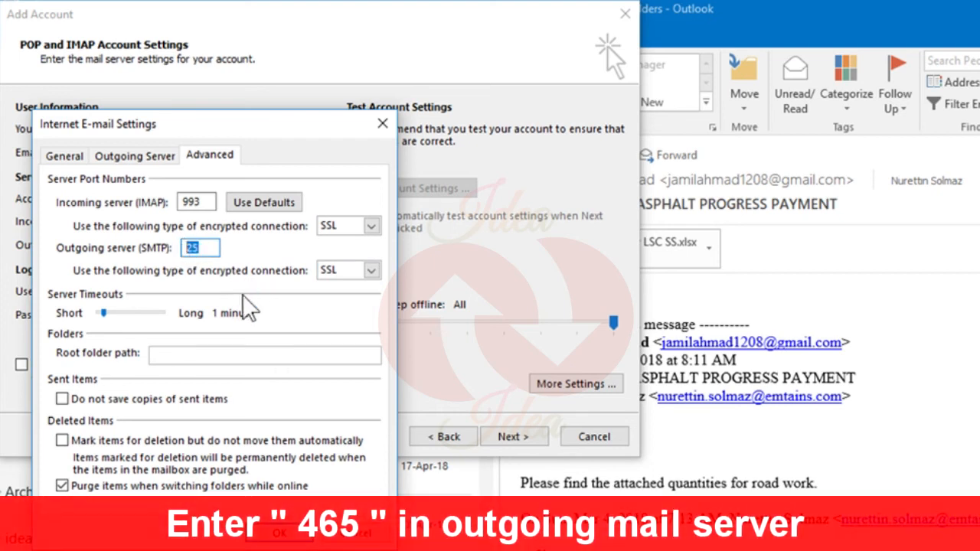
{"action": "type", "text": "465"}
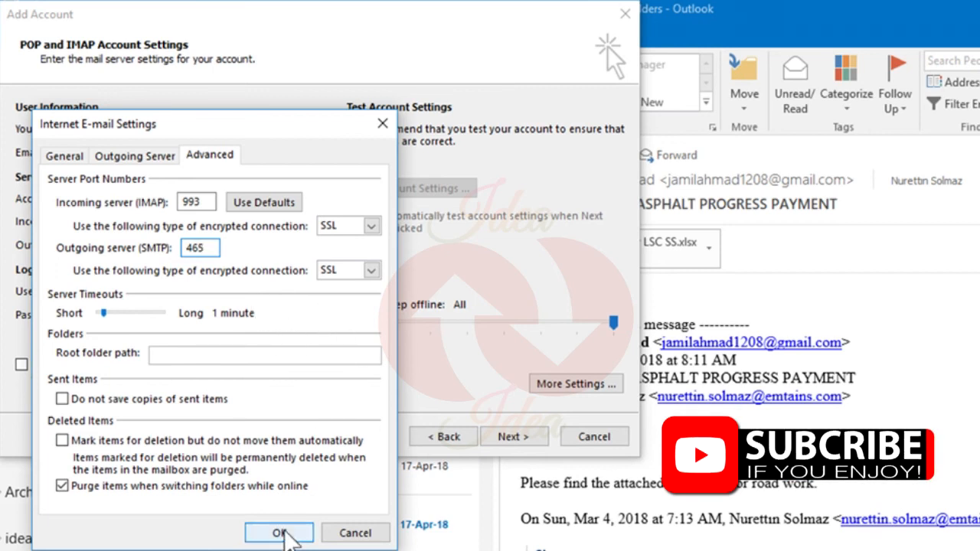
{"action": "left_click", "coordinate": [278, 533]}
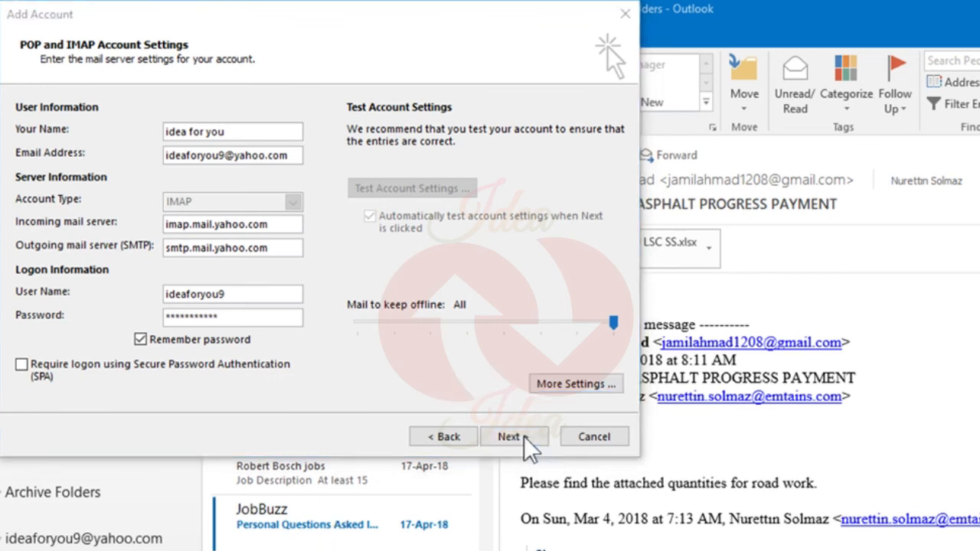
Test the account settings until IMAP sign-in and the test email both succeed
{"action": "left_click", "coordinate": [514, 436]}
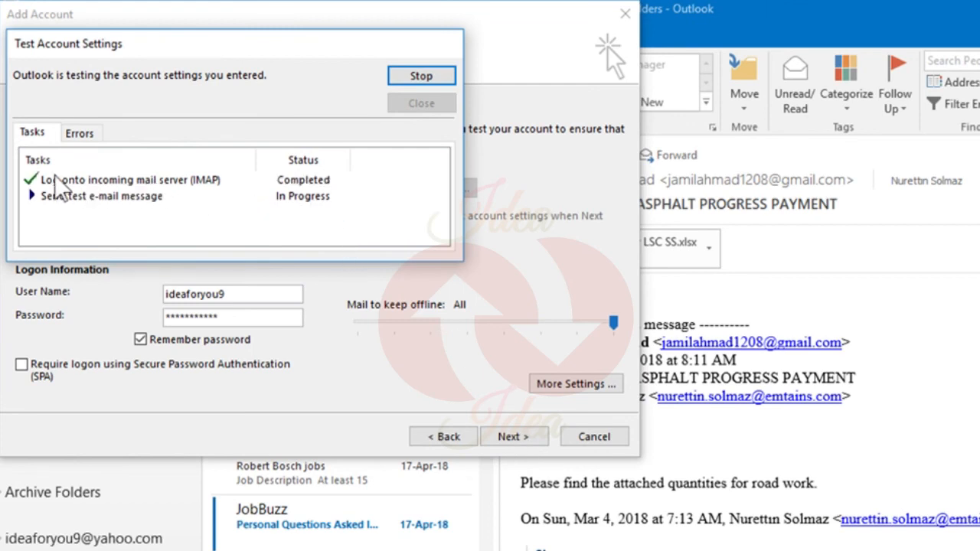
{"action": "mouse_move", "coordinate": [184, 200]}
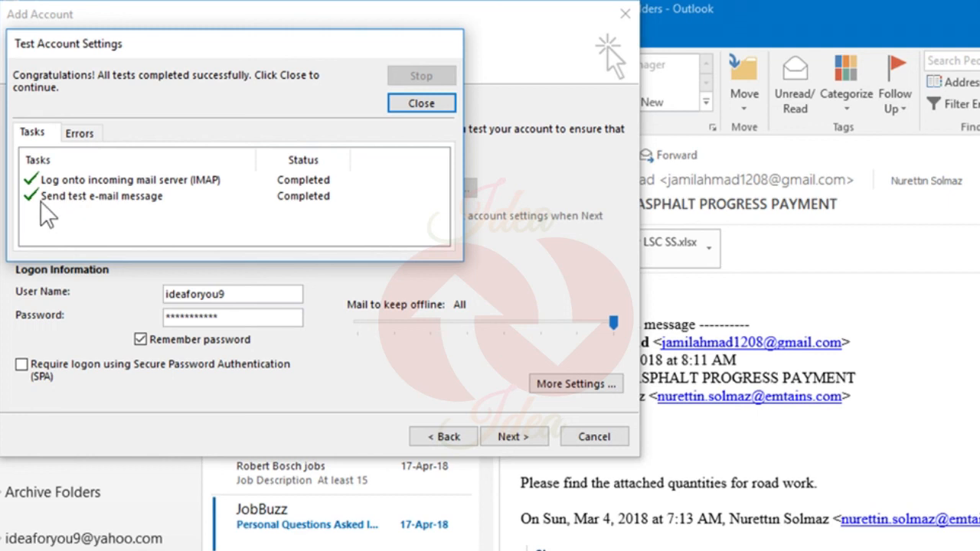
{"action": "mouse_move", "coordinate": [157, 222]}
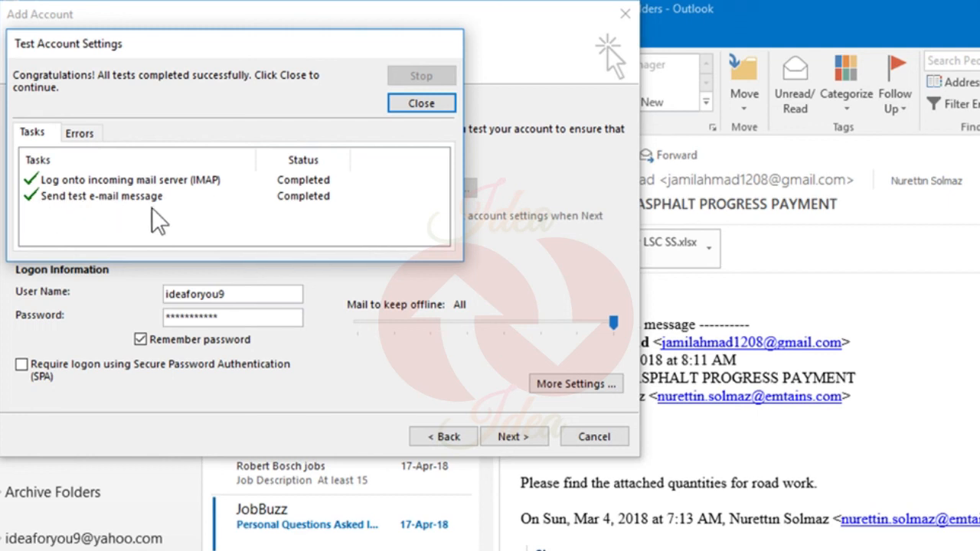
{"action": "mouse_move", "coordinate": [34, 92]}
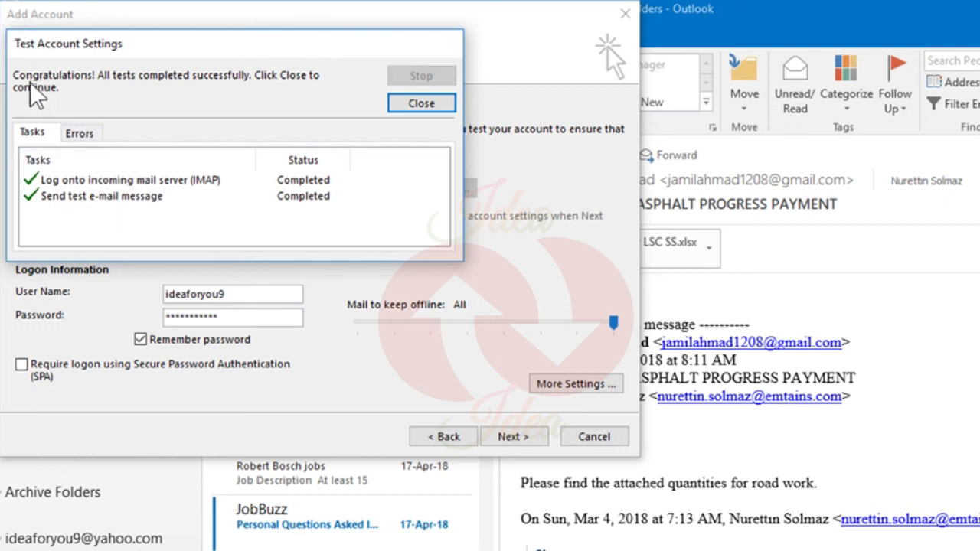
{"action": "mouse_move", "coordinate": [121, 98]}
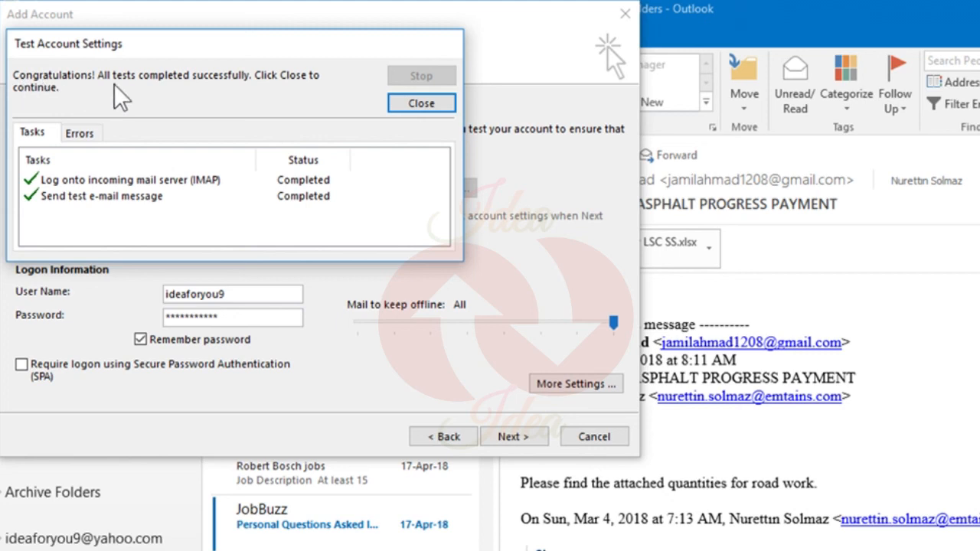
{"action": "mouse_move", "coordinate": [191, 100]}
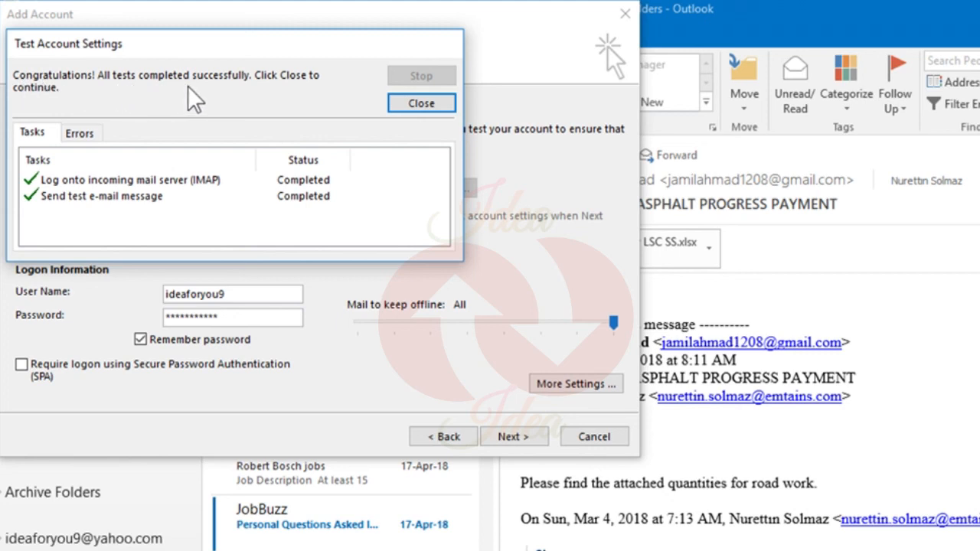
{"action": "mouse_move", "coordinate": [338, 98]}
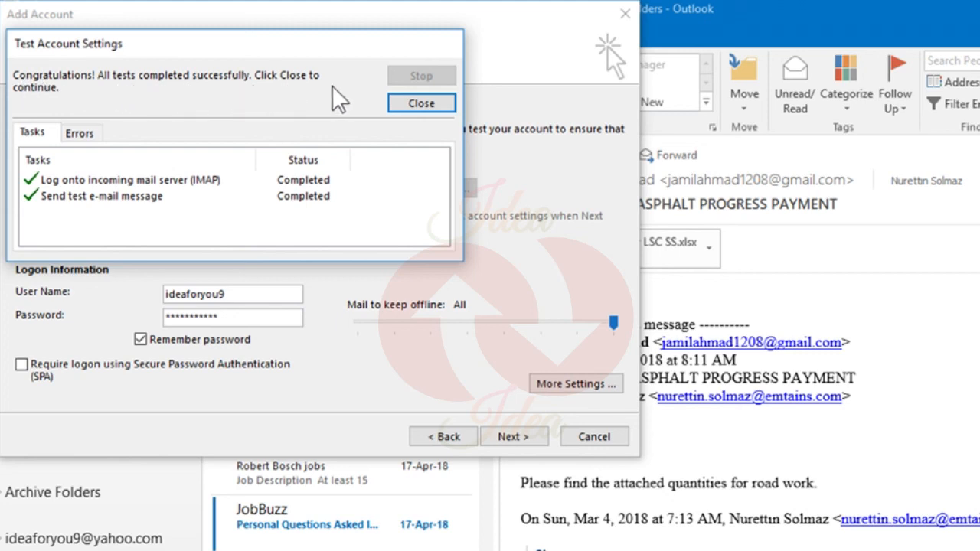
{"action": "mouse_move", "coordinate": [168, 115]}
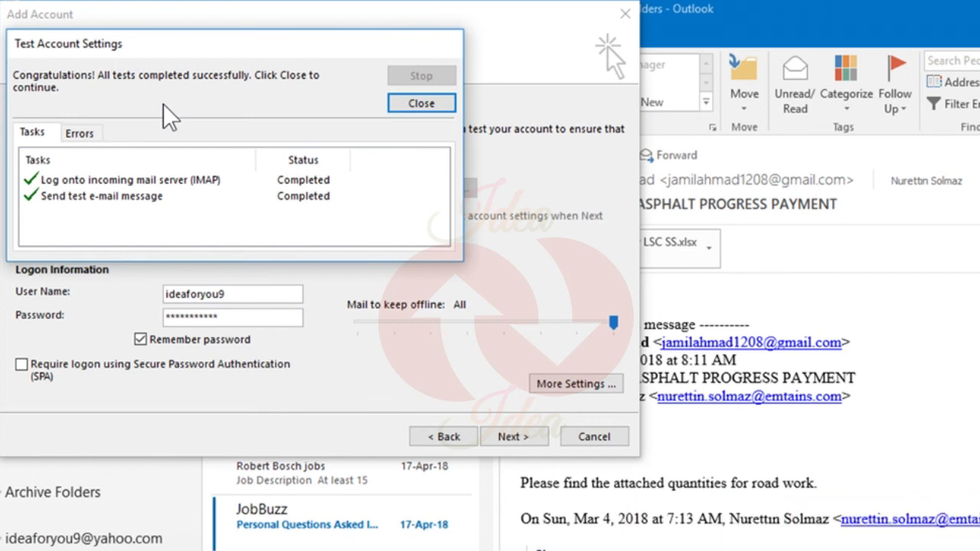
{"action": "left_click", "coordinate": [420, 103]}
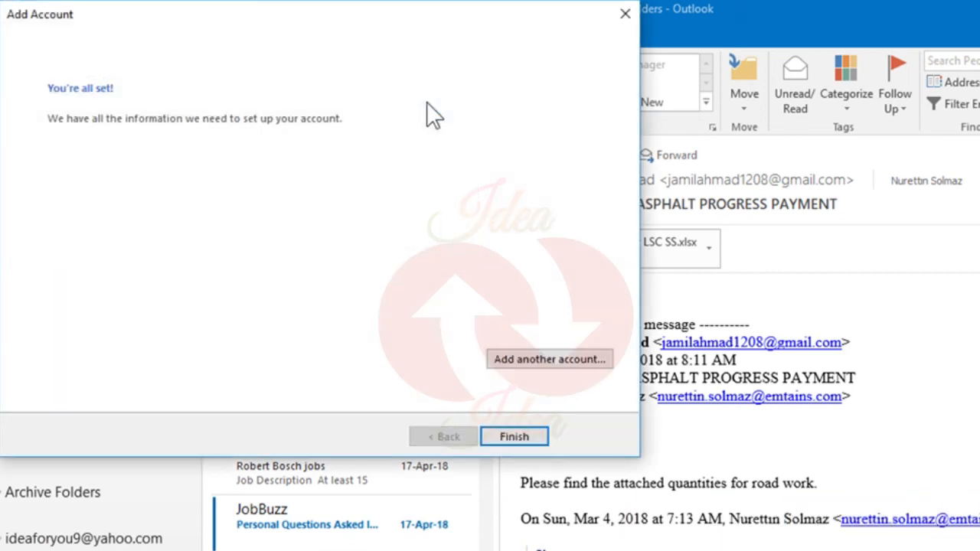
{"action": "mouse_move", "coordinate": [425, 248]}
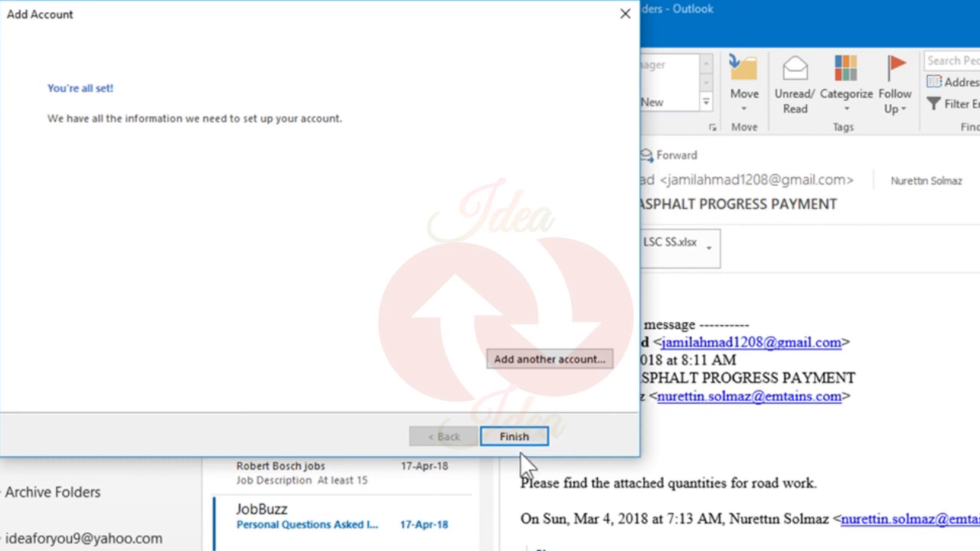
Finish the Add Account wizard to return to the inbox with the Yahoo account
{"action": "left_click", "coordinate": [514, 436]}
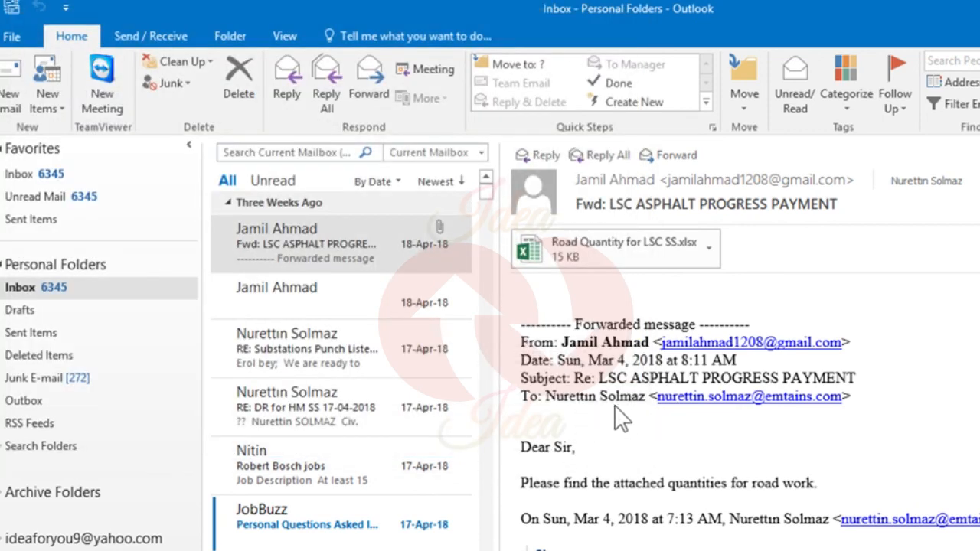